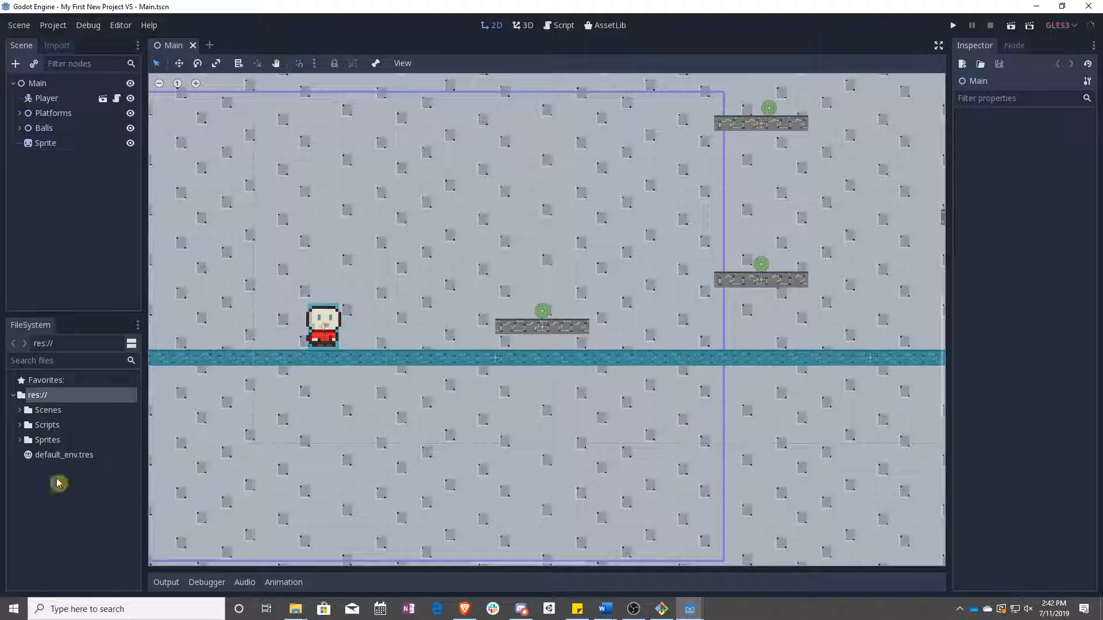
Rename Industrial Platform.png in the Sprites folder to Industrial Platform-1.png.
left_click(47, 439)
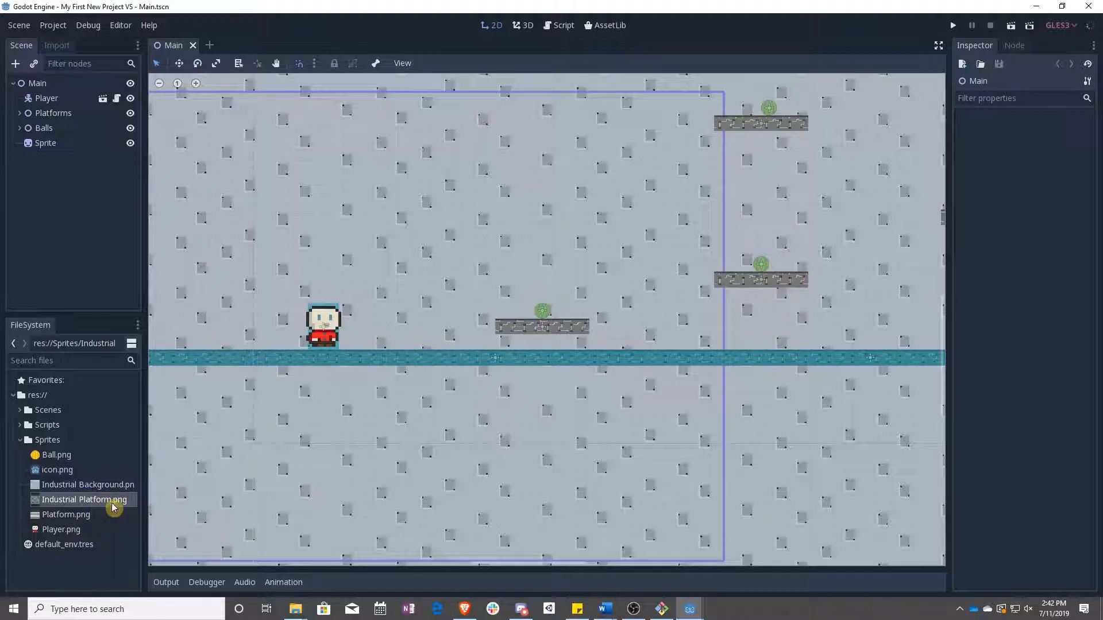
right_click(83, 500)
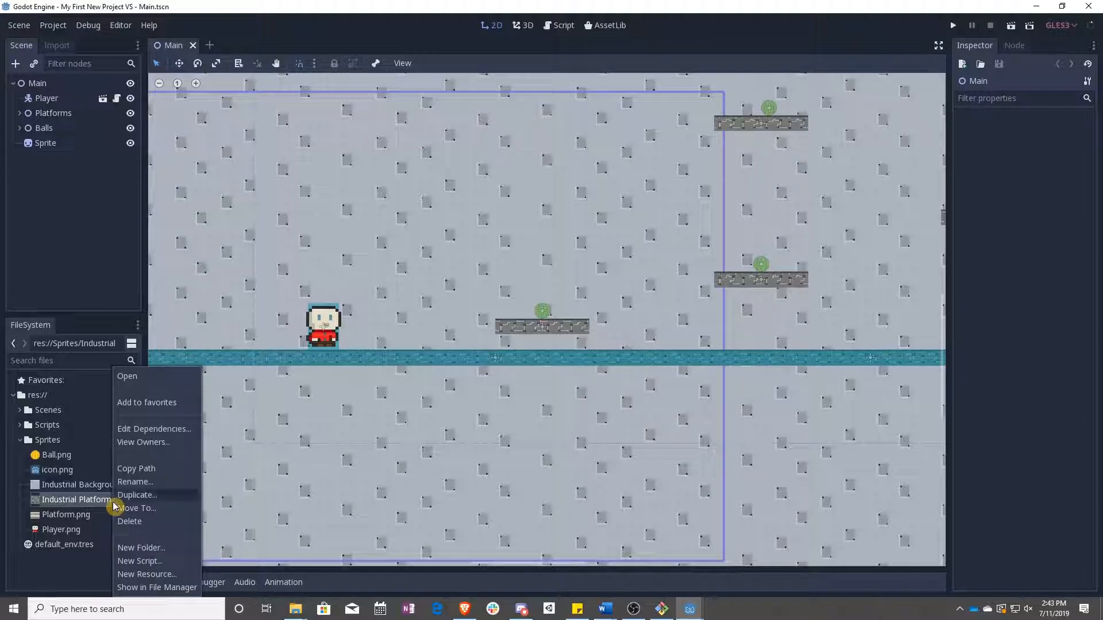
left_click(136, 481)
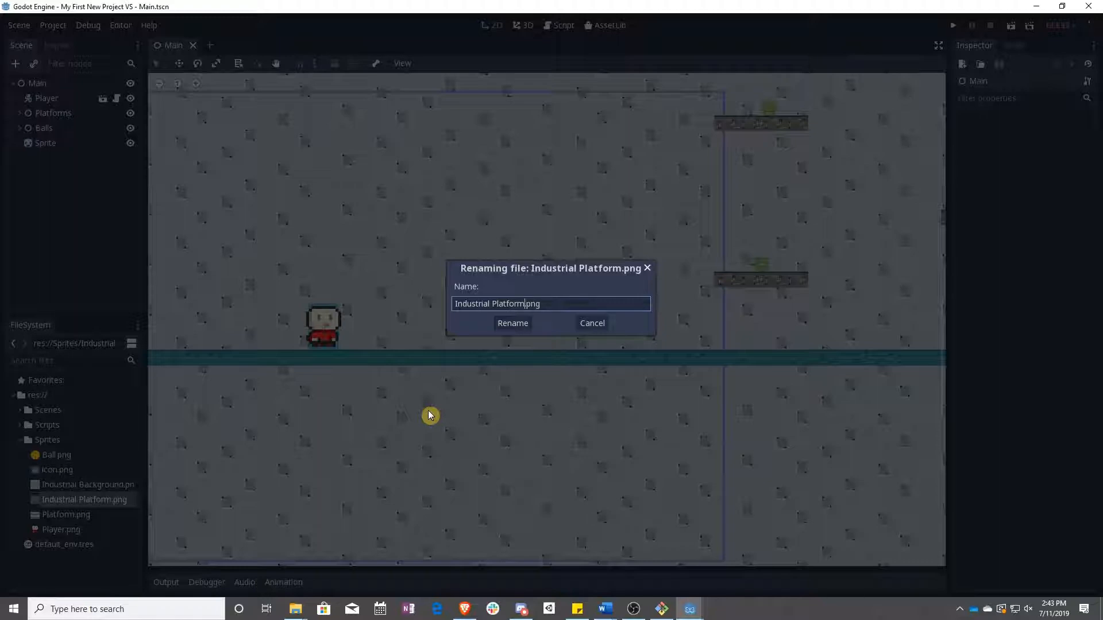
type("-1")
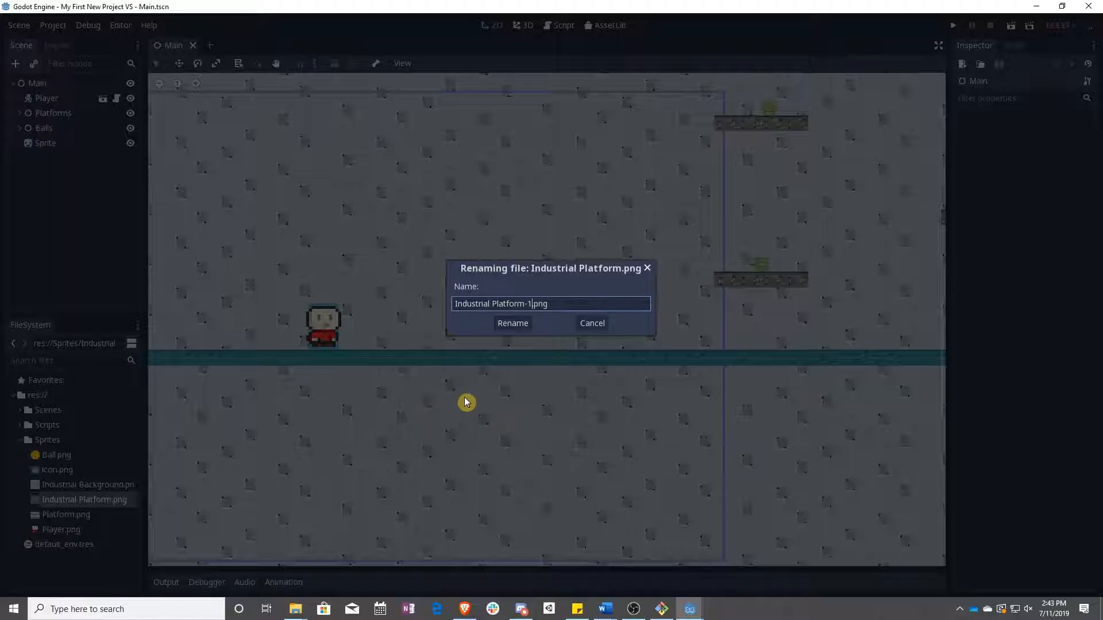
left_click(512, 323)
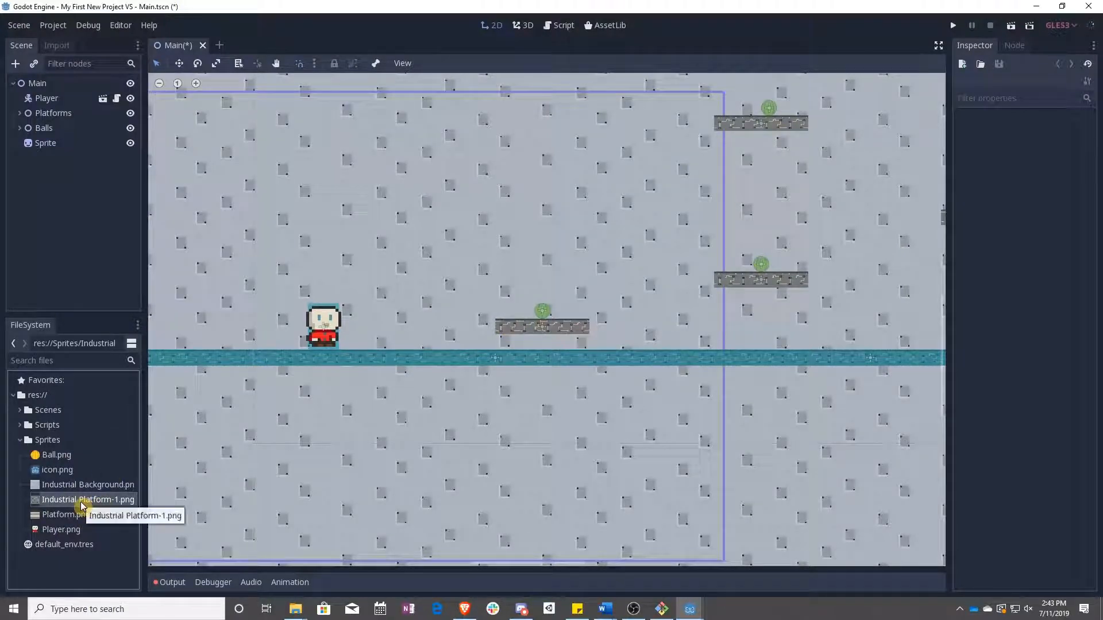
Duplicate it as Industrial Platform-2.png.
left_click(86, 500)
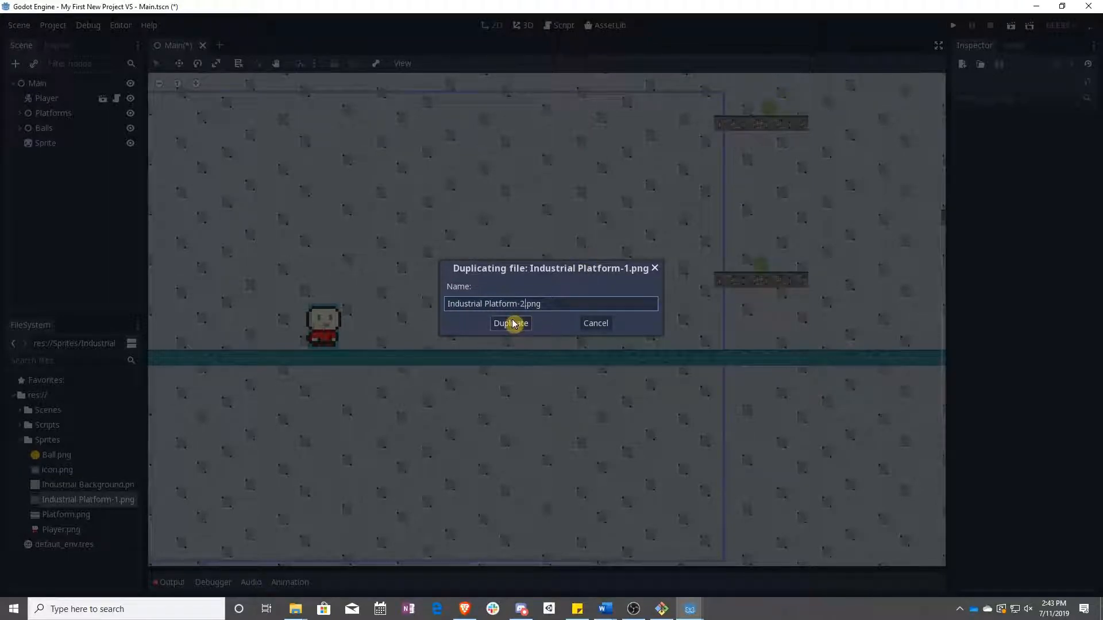
left_click(510, 324)
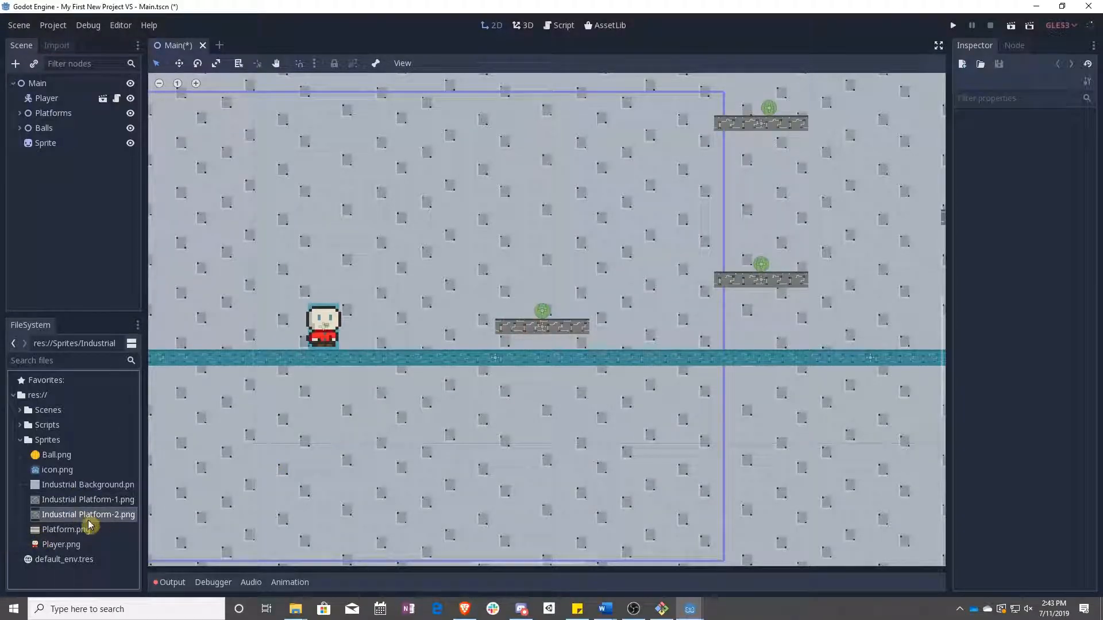
Reveal Industrial Platform-2.png in File Explorer with the navigation pane hidden.
right_click(81, 515)
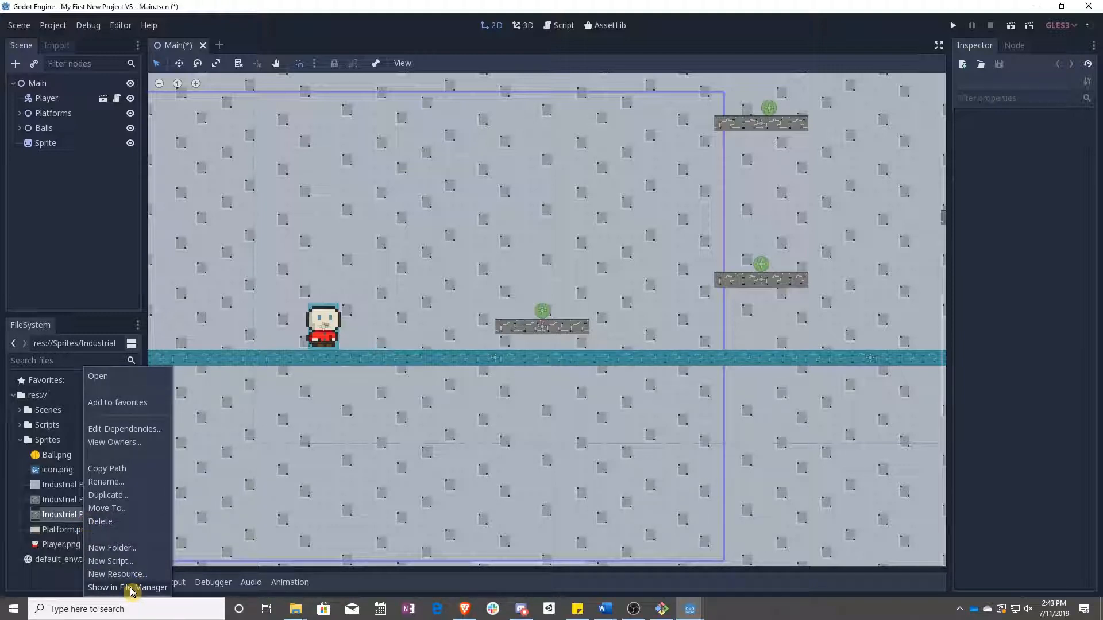
left_click(127, 587)
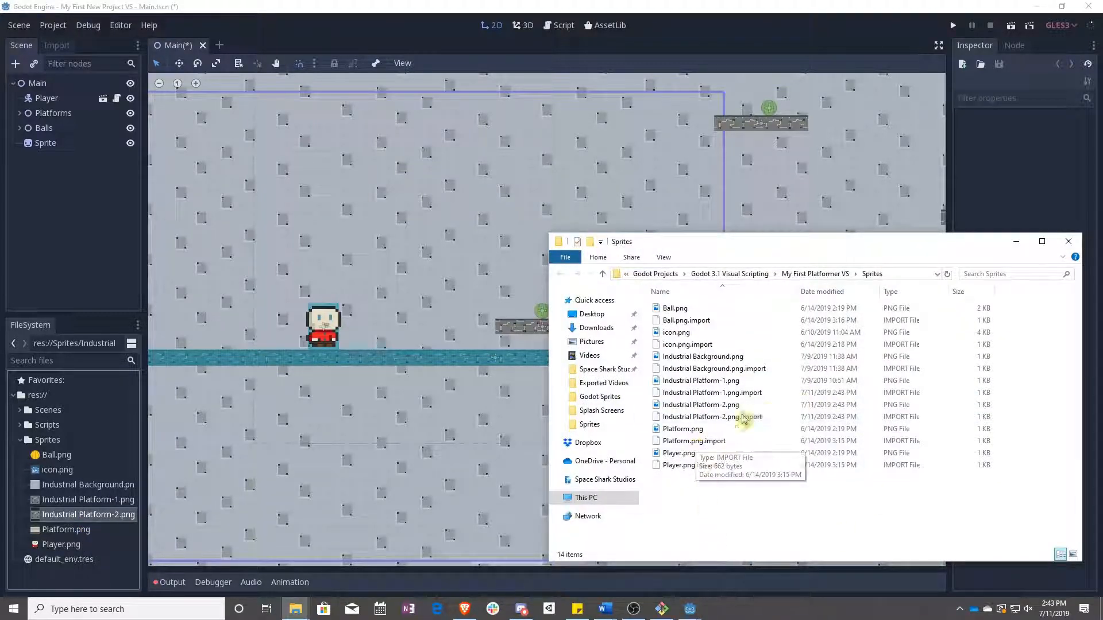
left_click(664, 257)
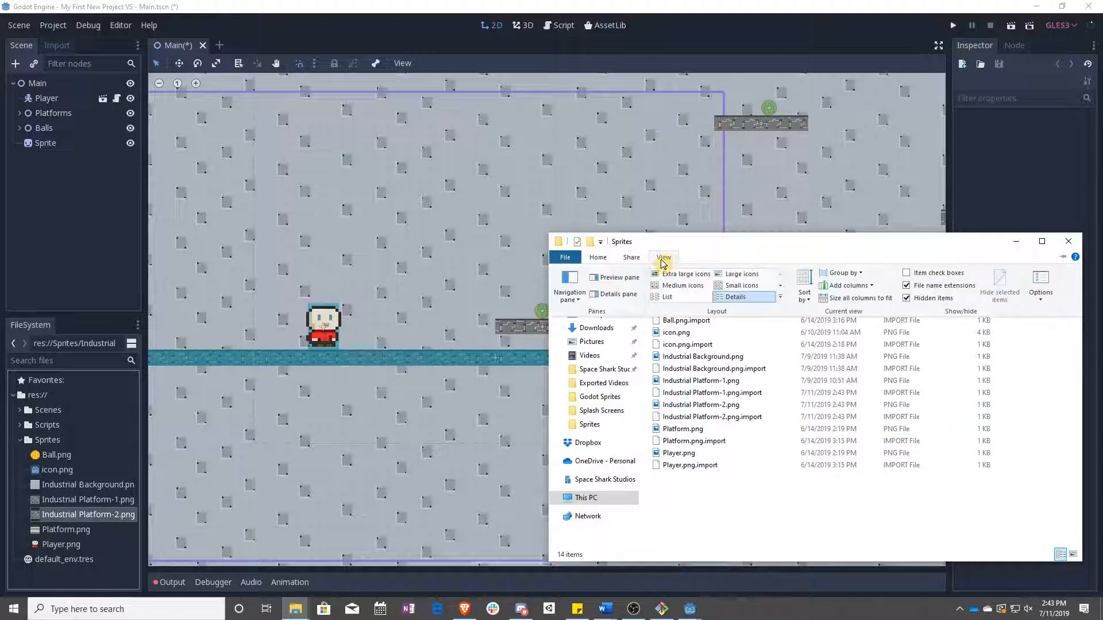
left_click(570, 293)
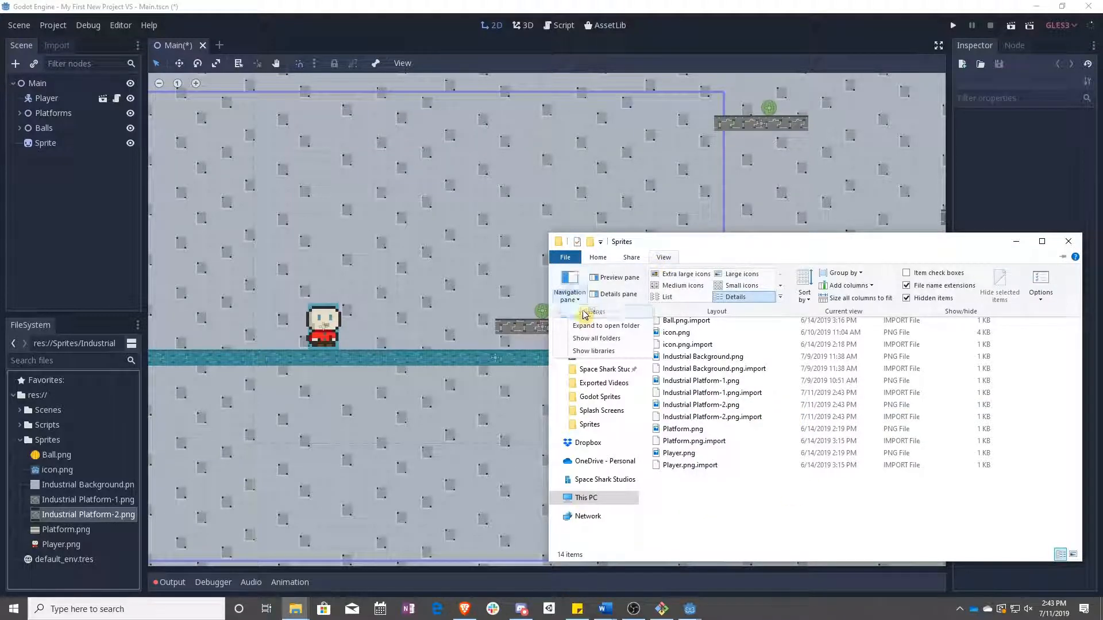
left_click(740, 273)
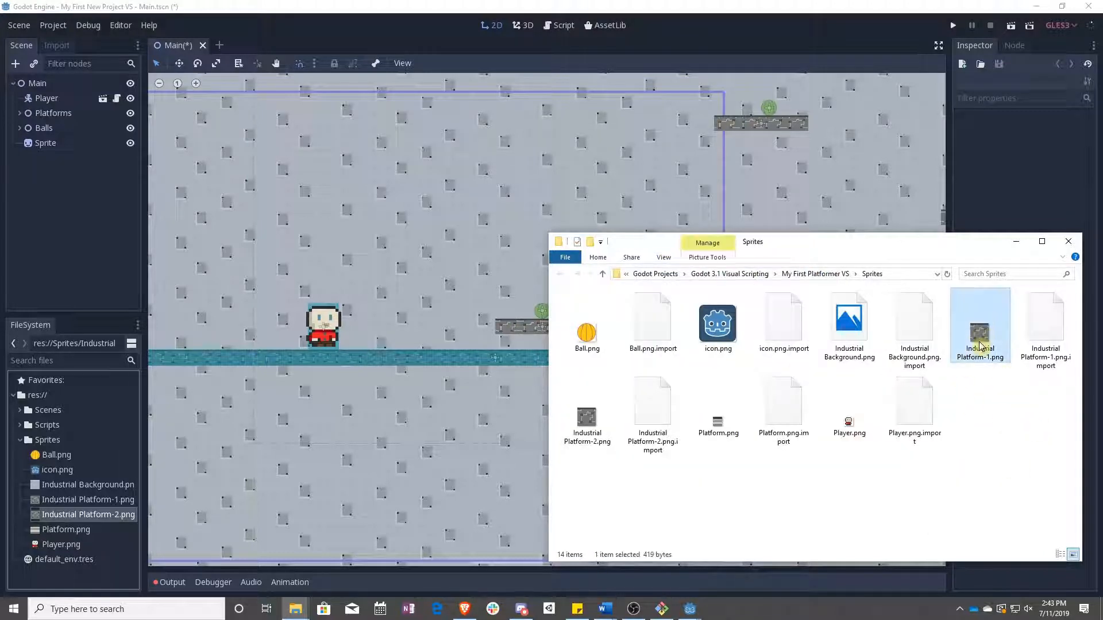
Select Industrial Platform-2.png and bring up its context menu.
left_click(587, 411)
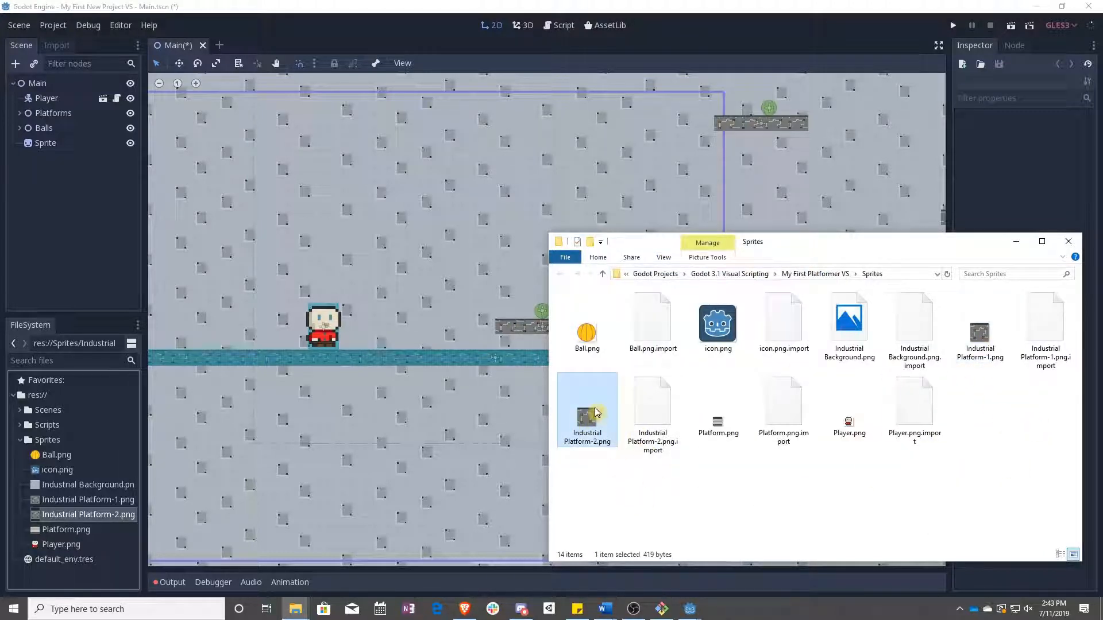
right_click(587, 409)
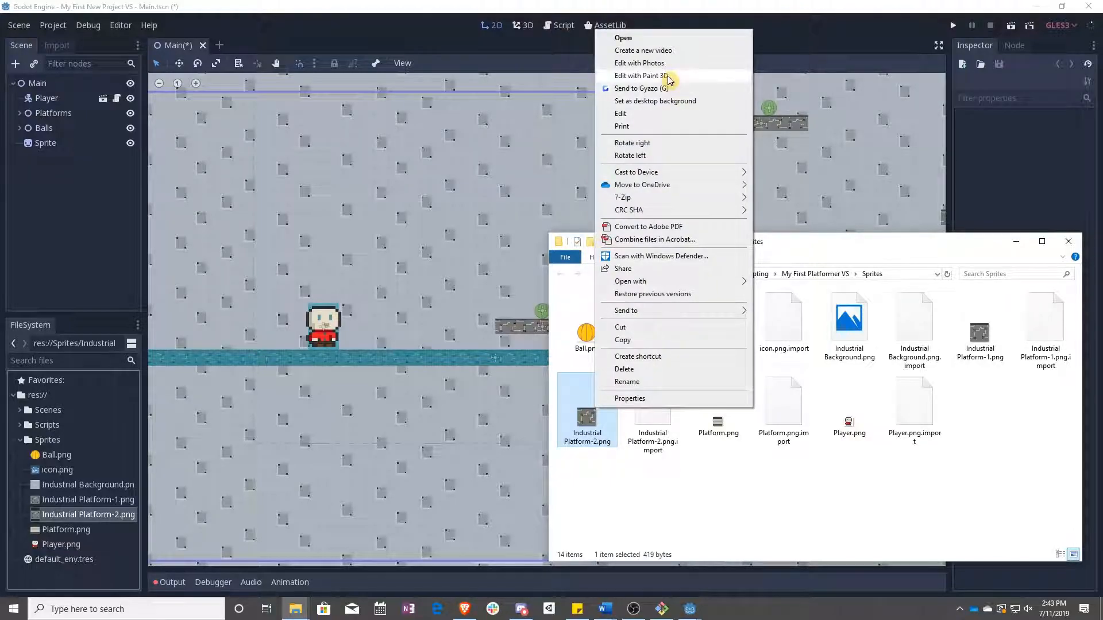
Edit Industrial Platform-2.png in Paint 3D, painting its left, upper and right wires yellow with the Pixel pen.
left_click(641, 76)
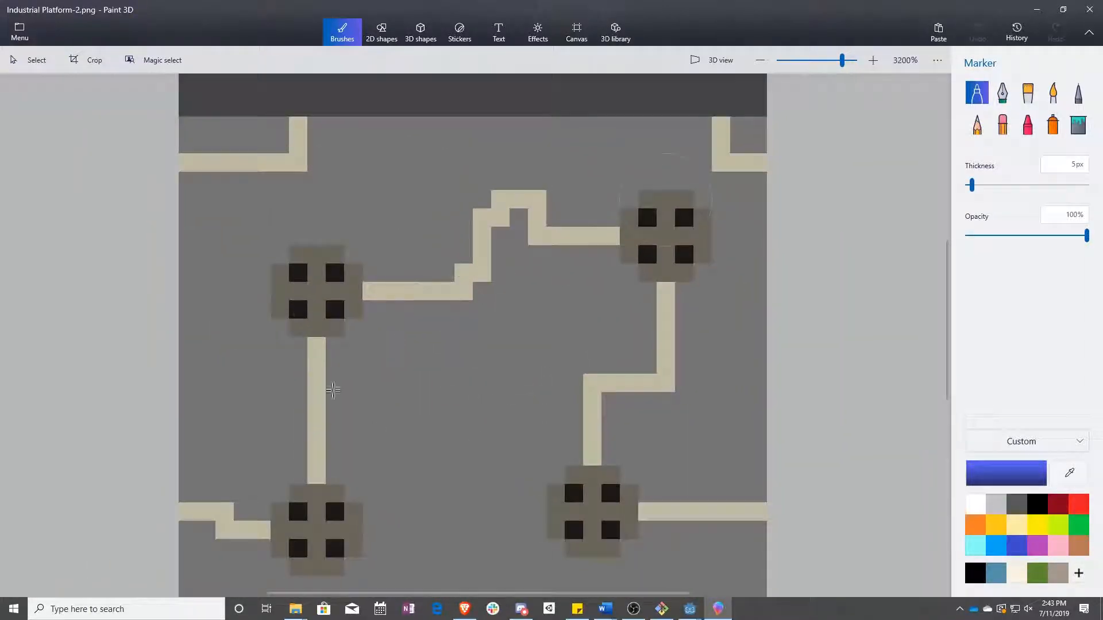
left_click(1072, 93)
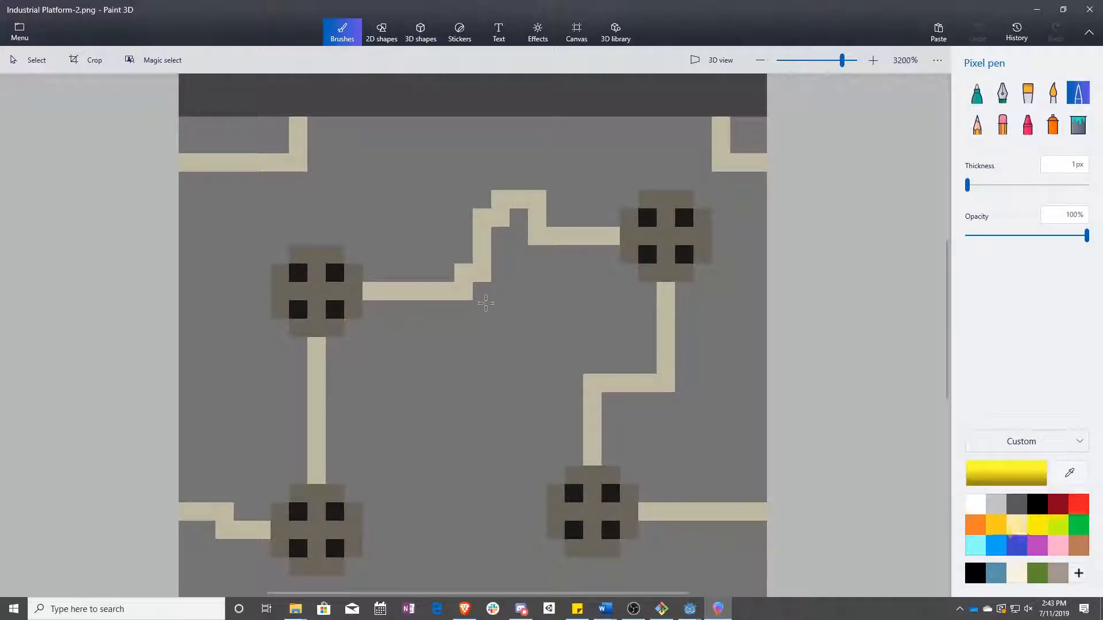
left_click_drag(363, 290, 464, 281)
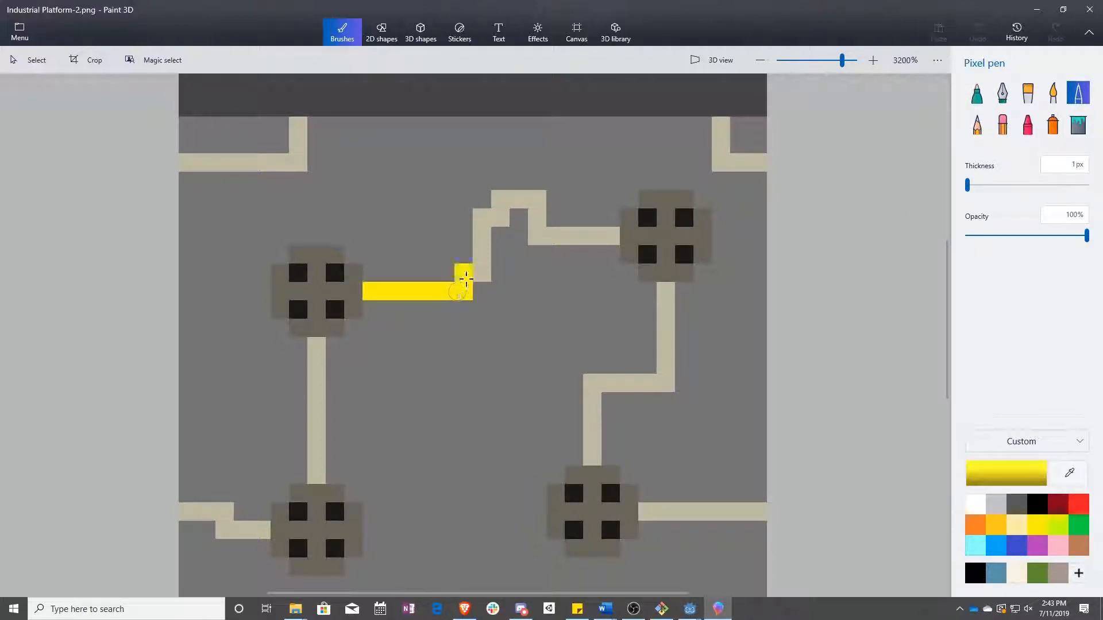
left_click_drag(467, 281, 541, 196)
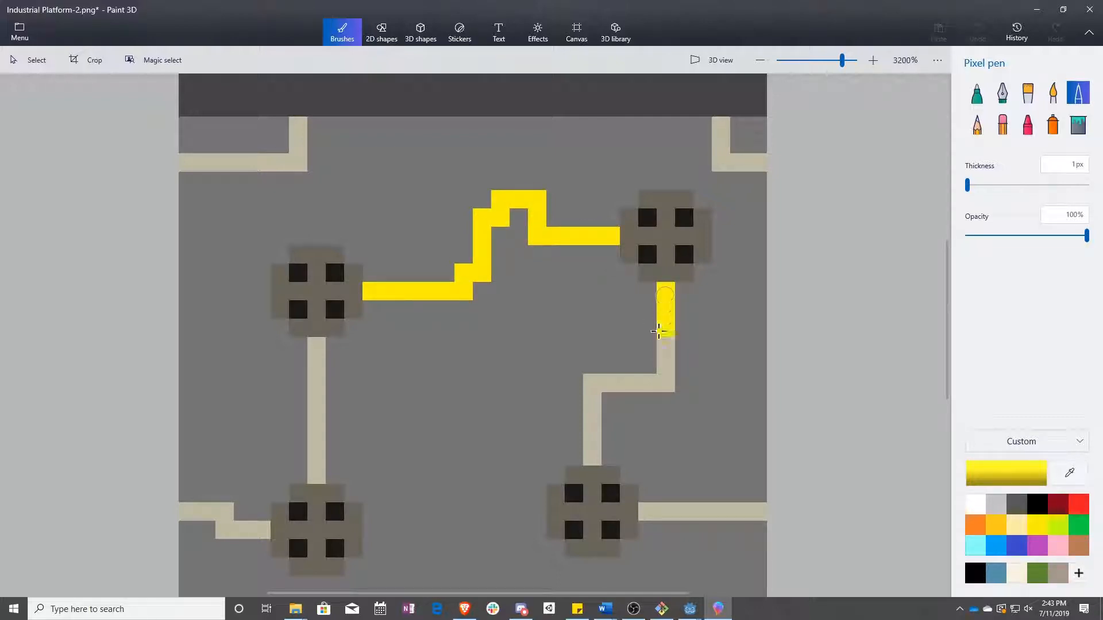
left_click_drag(665, 331, 590, 453)
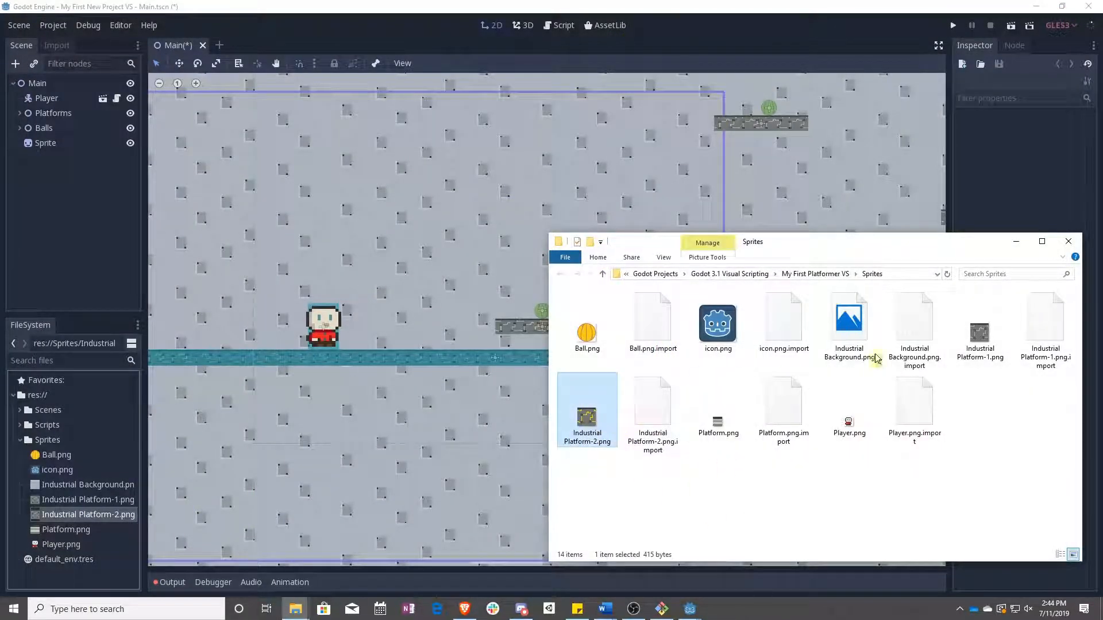
Close File Explorer and load Platform.tscn from the Scenes folder.
left_click(980, 323)
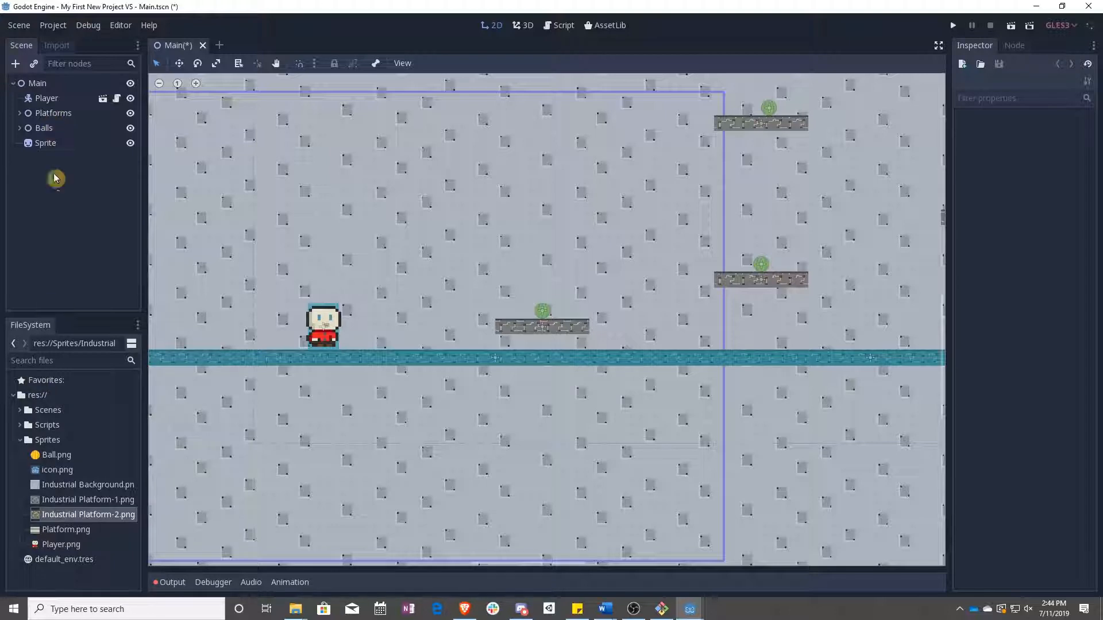
left_click(19, 409)
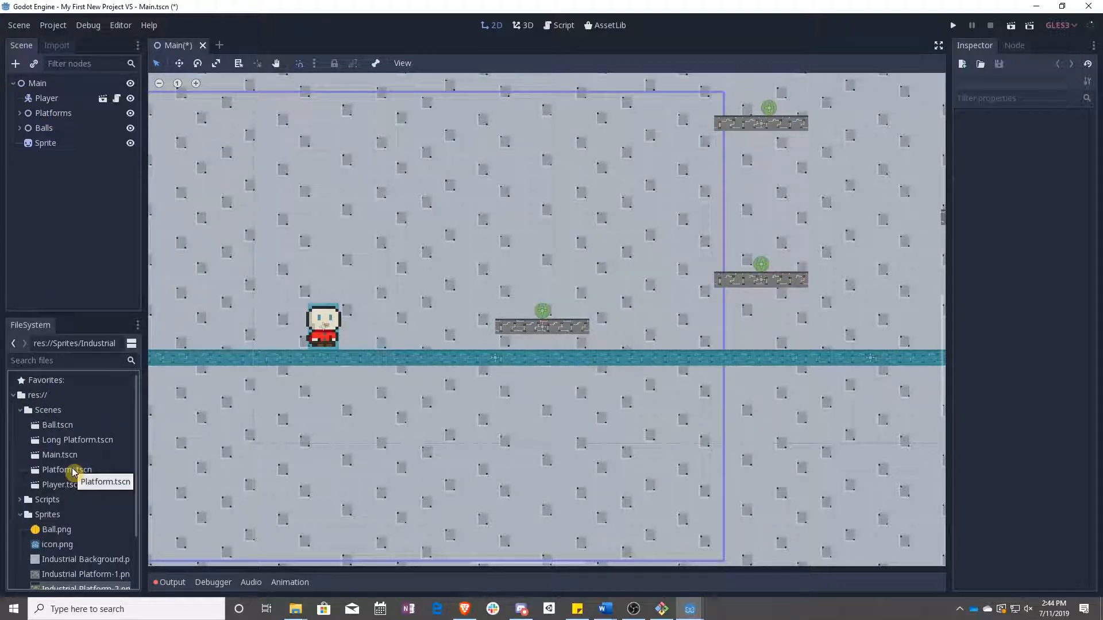
double_click(66, 469)
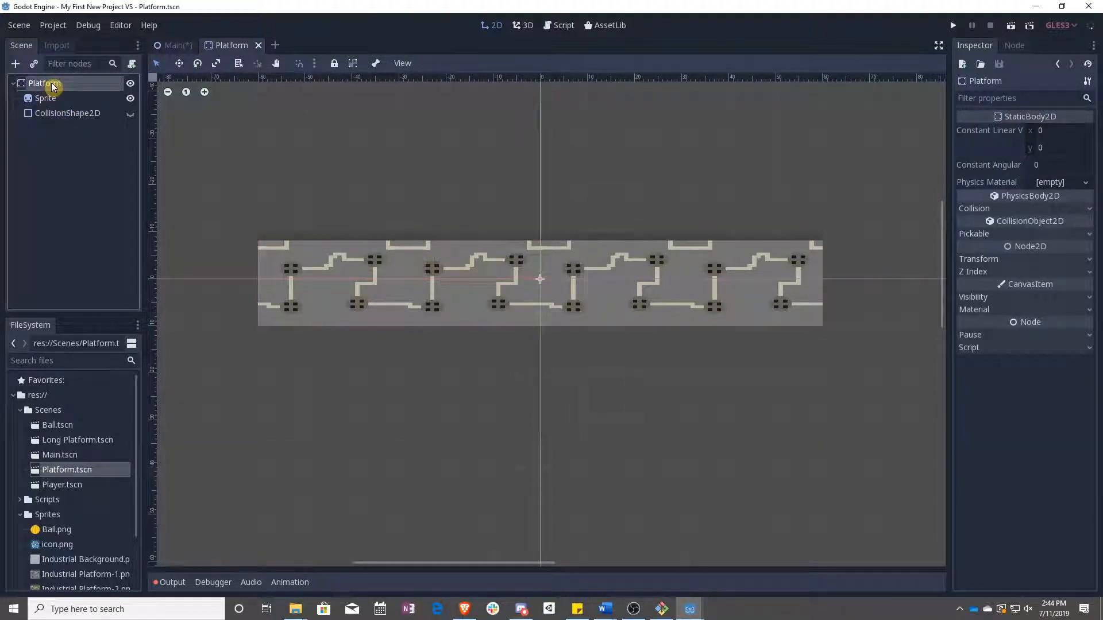
Add an AnimatedSprite node to the Platform scene and dismiss its missing-frames warning.
left_click(16, 79)
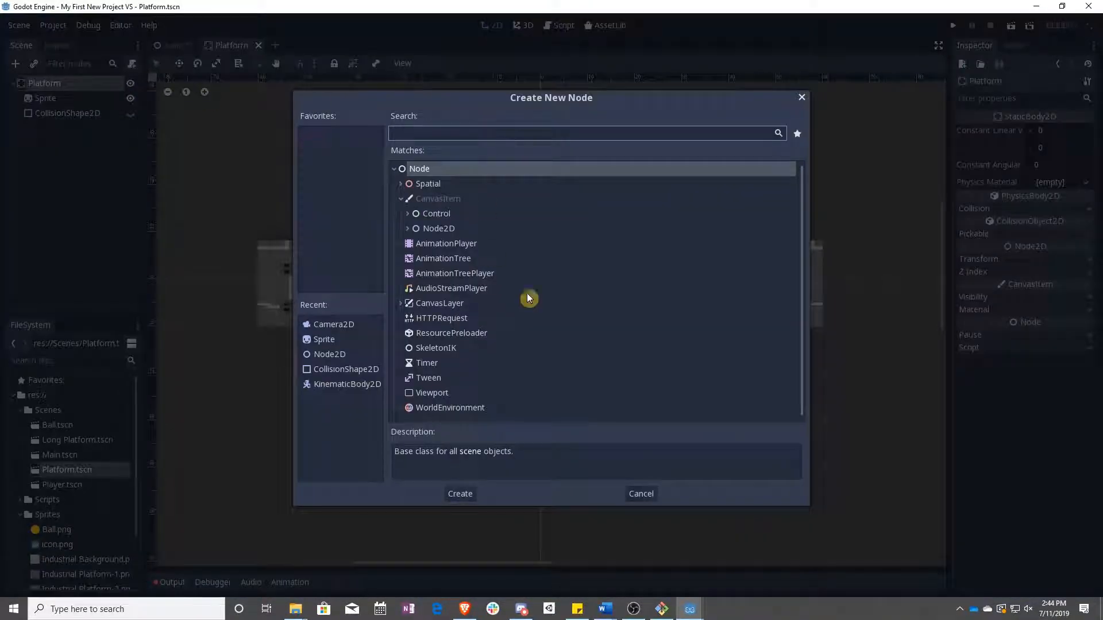
type("animated")
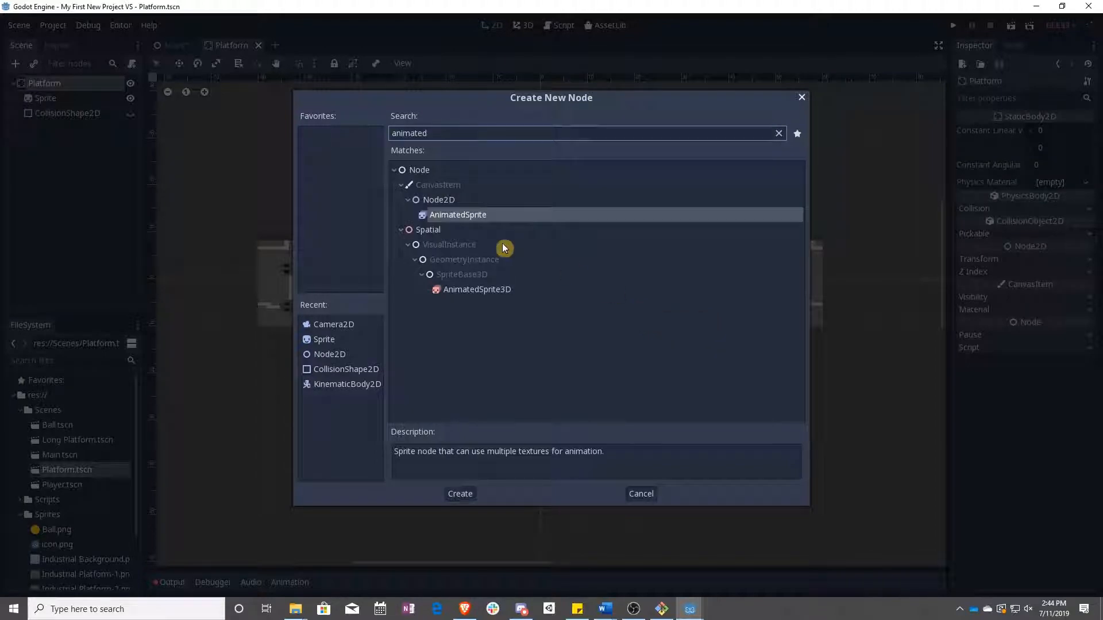
left_click(460, 494)
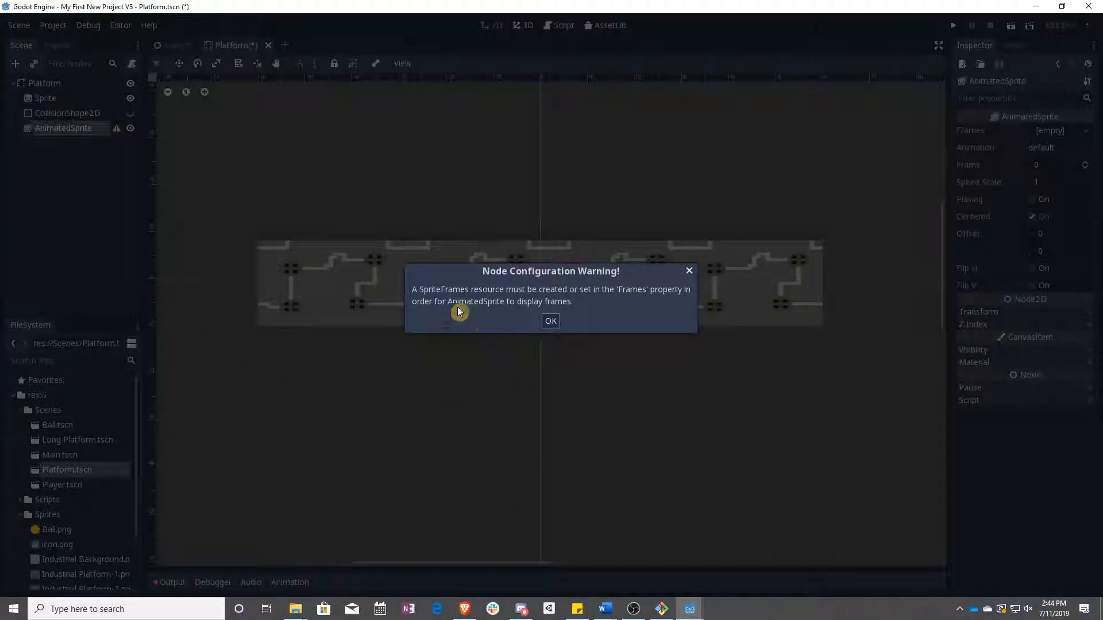
mouse_move(562, 308)
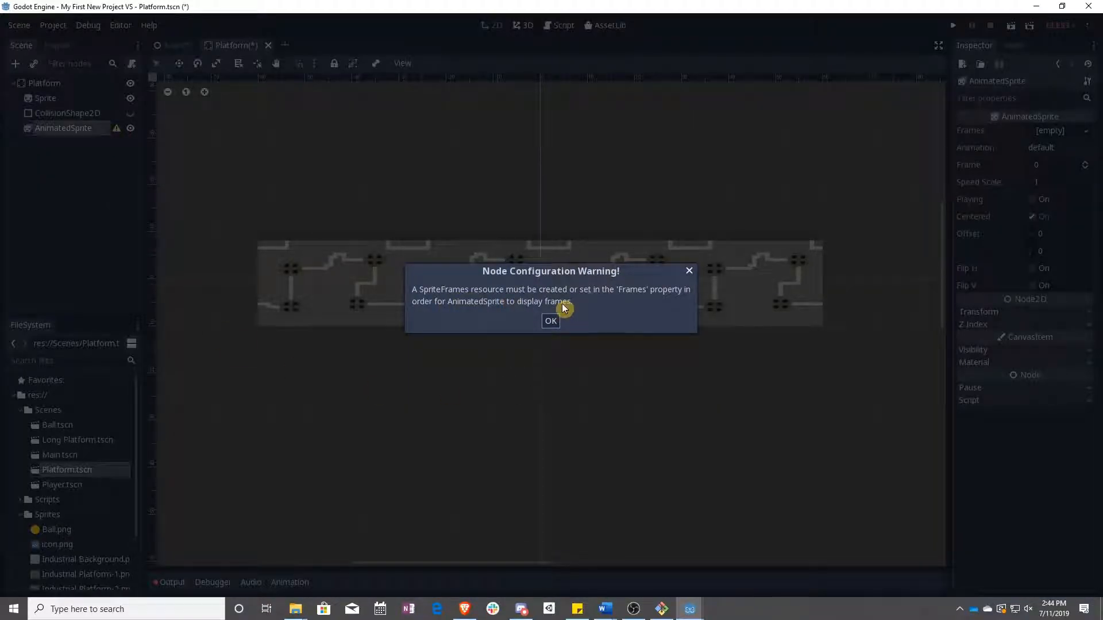
mouse_move(649, 303)
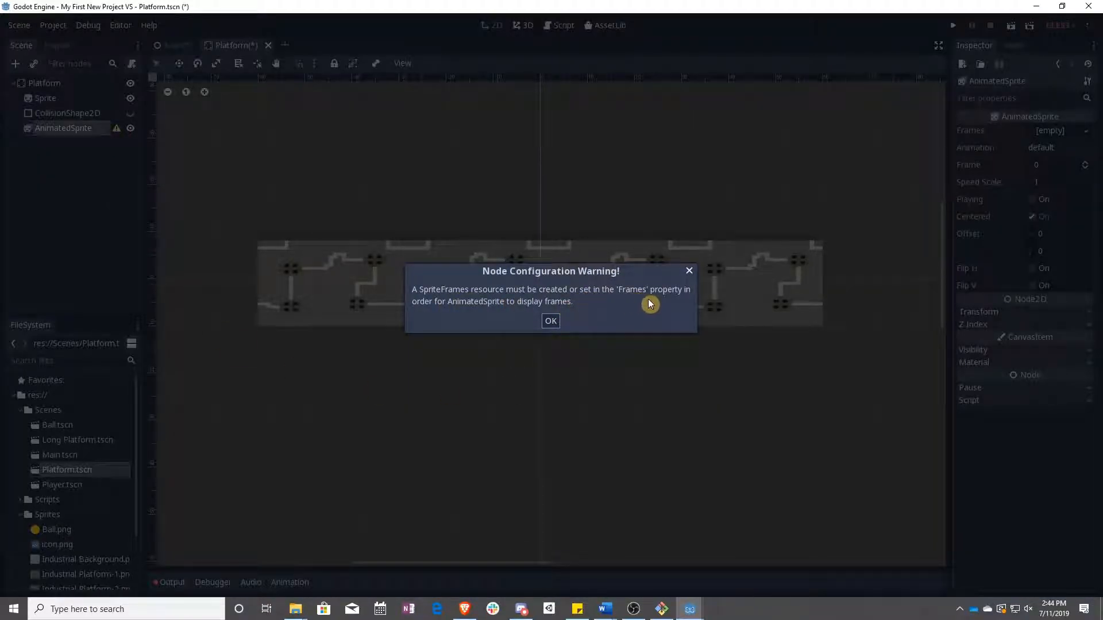
mouse_move(552, 321)
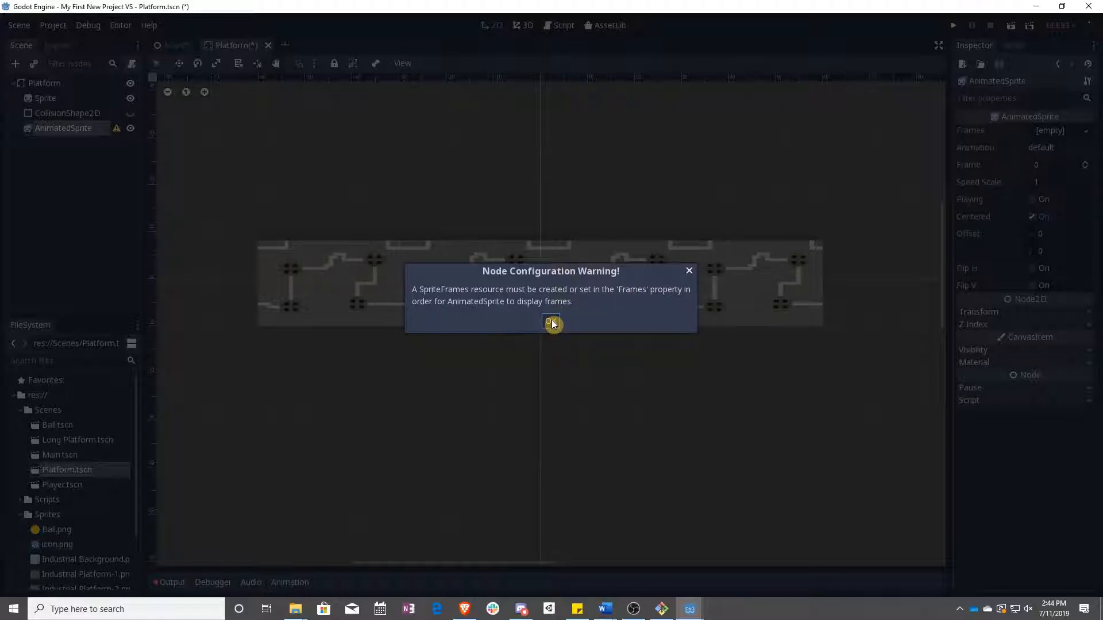
left_click(550, 322)
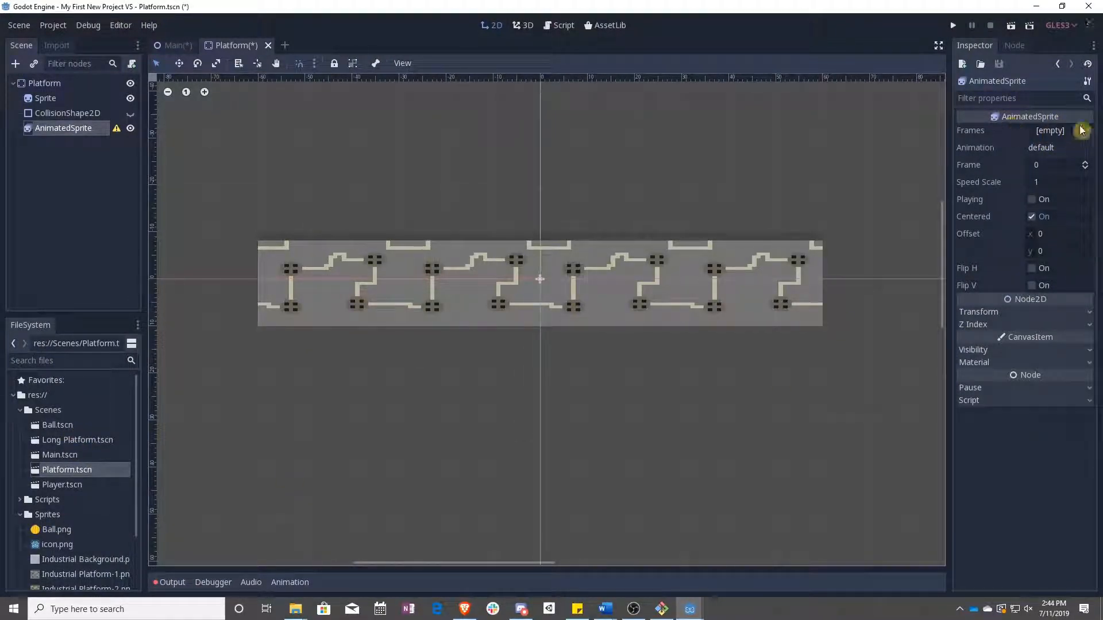
Give the AnimatedSprite a new empty SpriteFrames resource and edit it.
left_click(1084, 130)
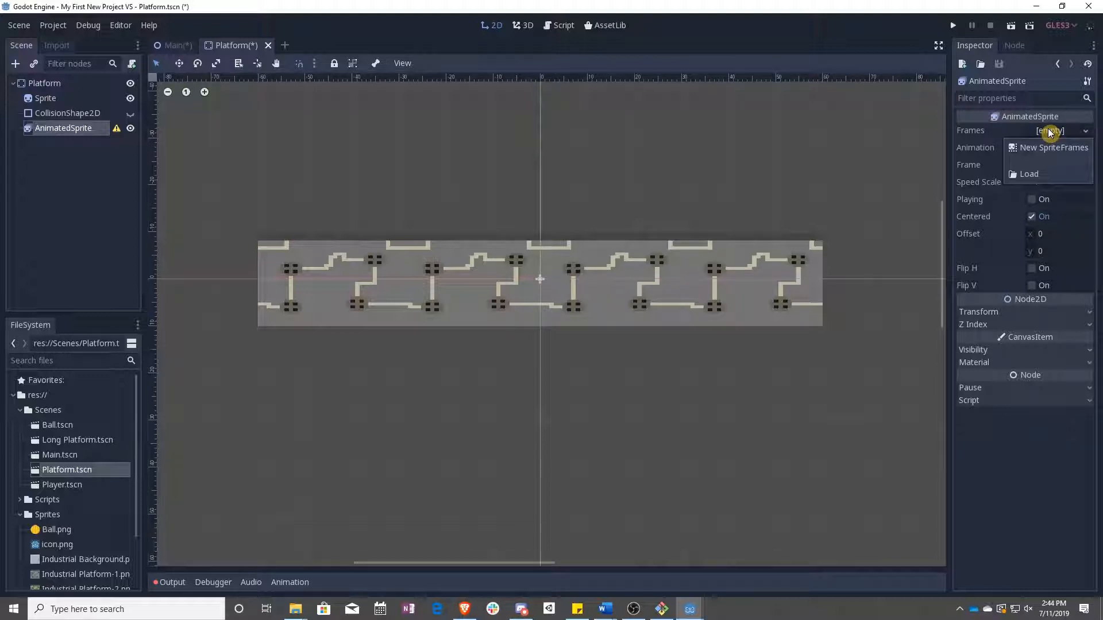
mouse_move(1047, 152)
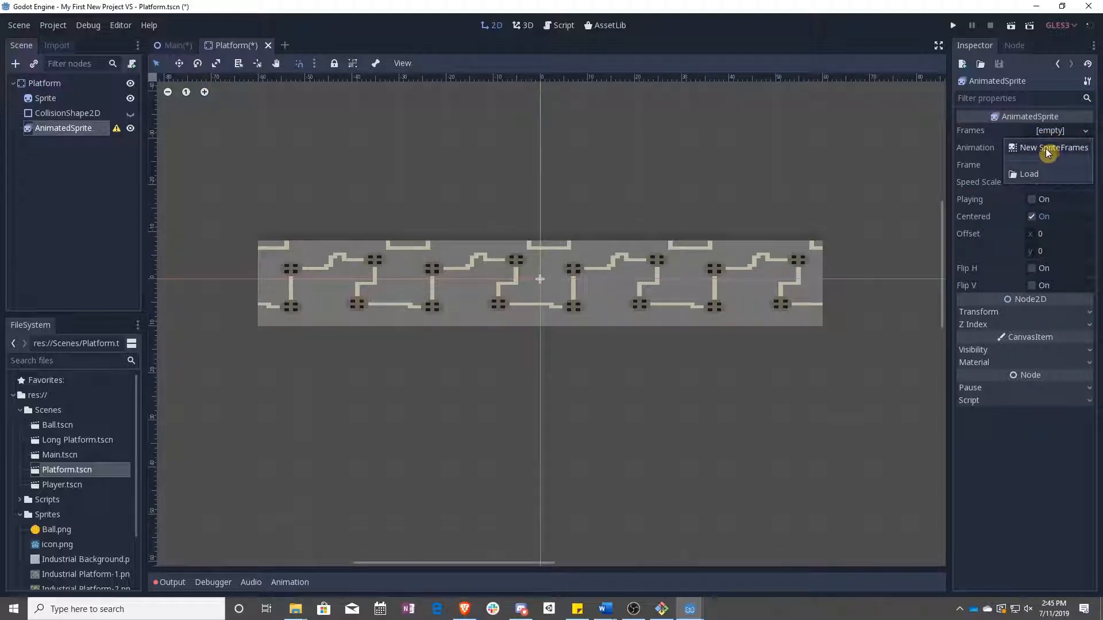
left_click(1047, 147)
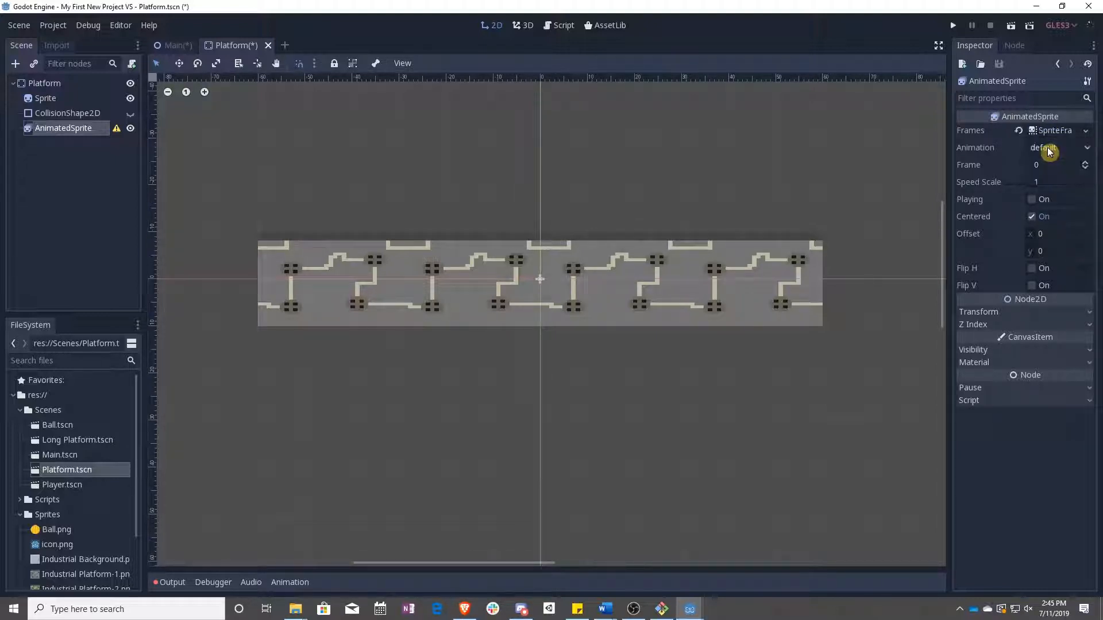
left_click(1050, 130)
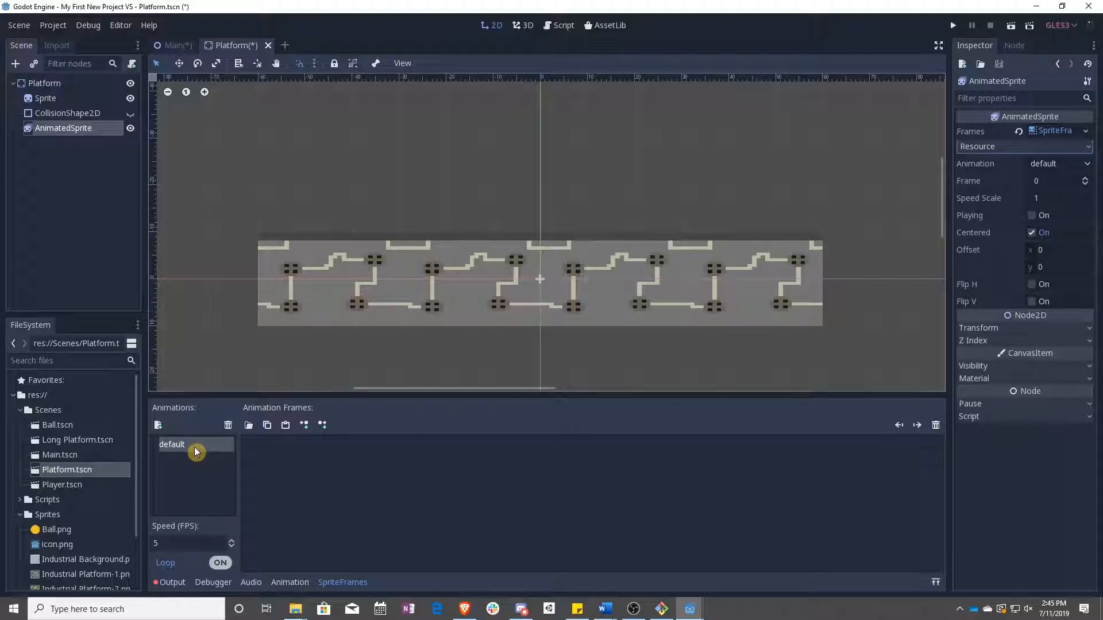
Rename the default animation to 'platform'.
double_click(189, 444)
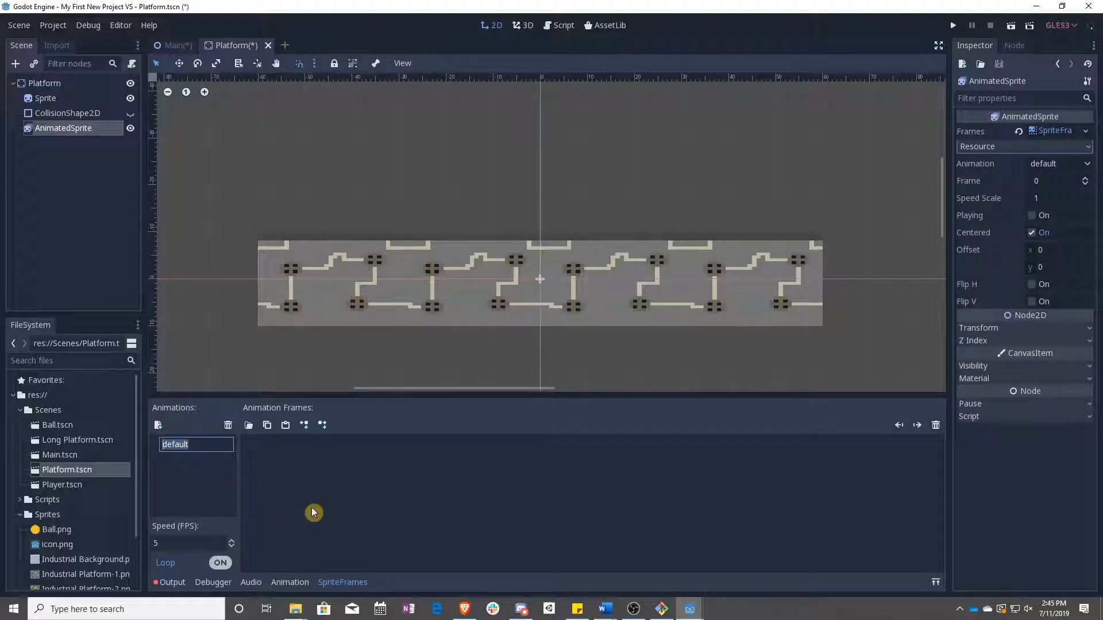
type("platform")
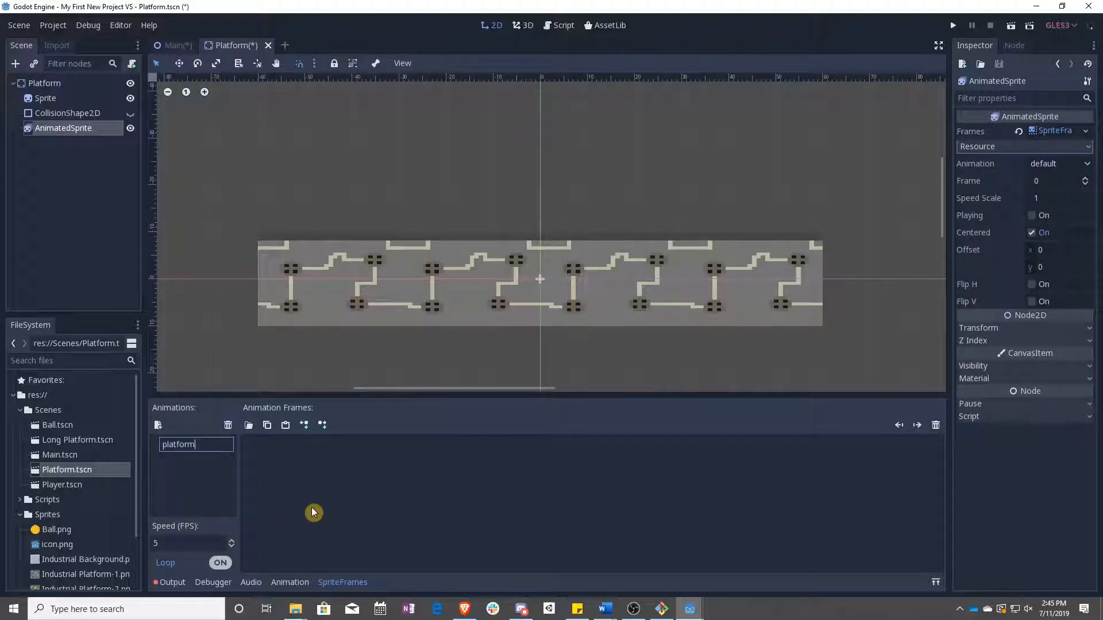
key("Enter")
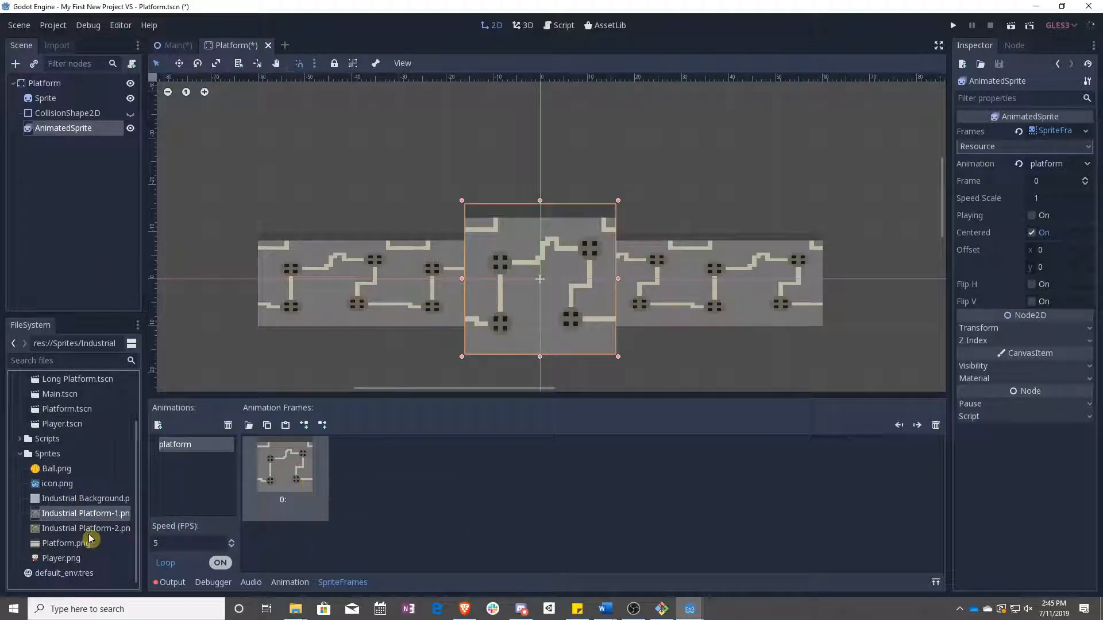
Add Industrial Platform-2.png as frame 1, preview playback at 2 FPS, then reposition the sprite.
left_click_drag(86, 528, 371, 464)
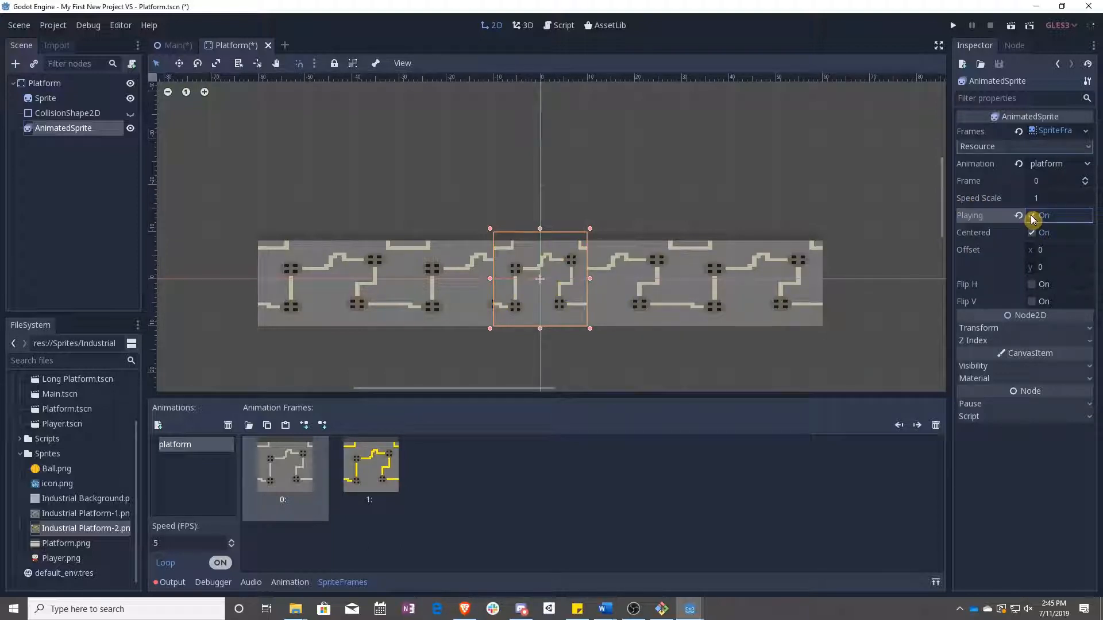
left_click(1034, 215)
type("2")
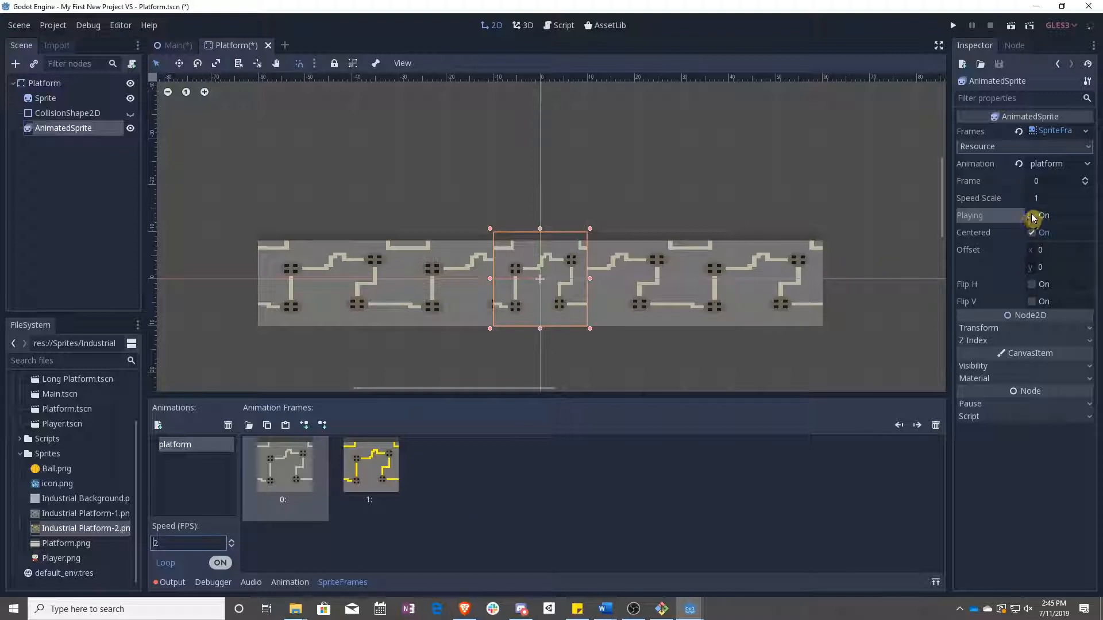
left_click(1032, 216)
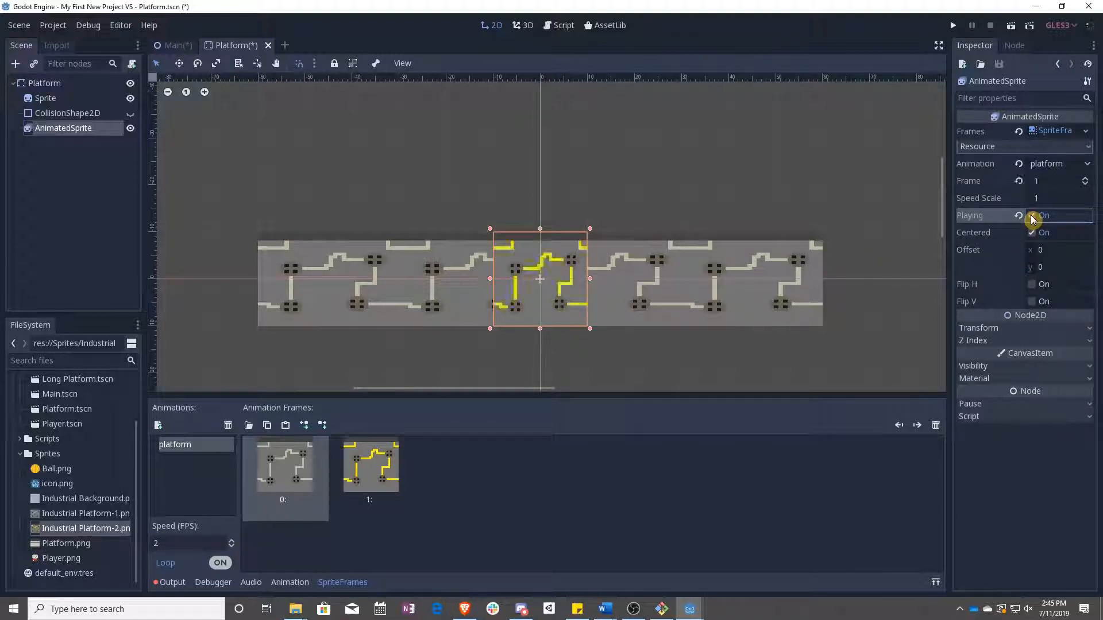
left_click(1033, 216)
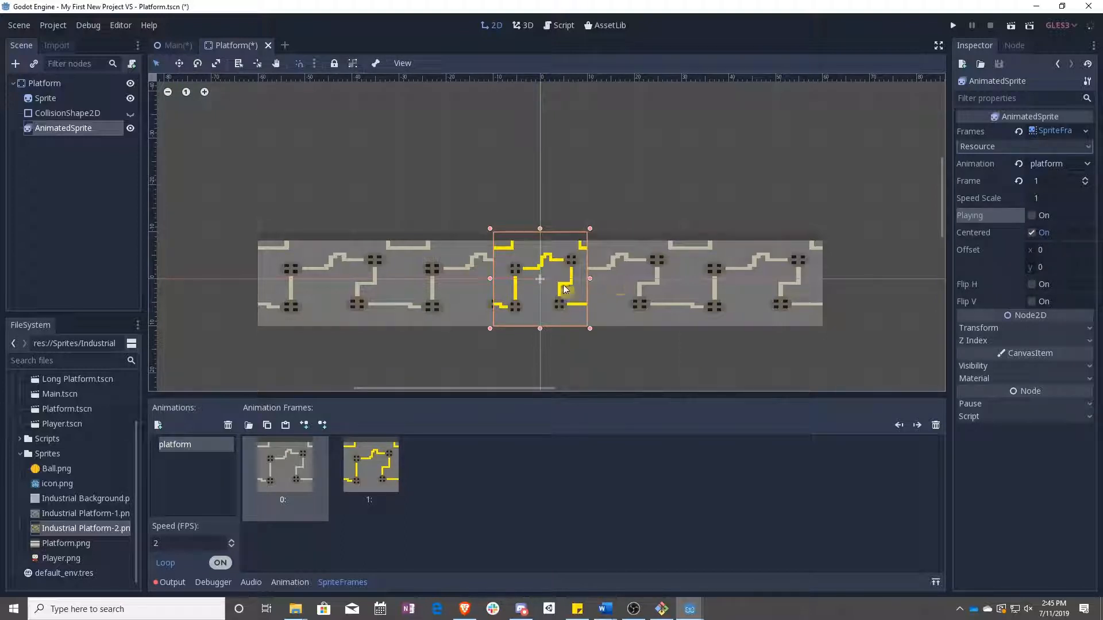
left_click_drag(589, 278, 824, 278)
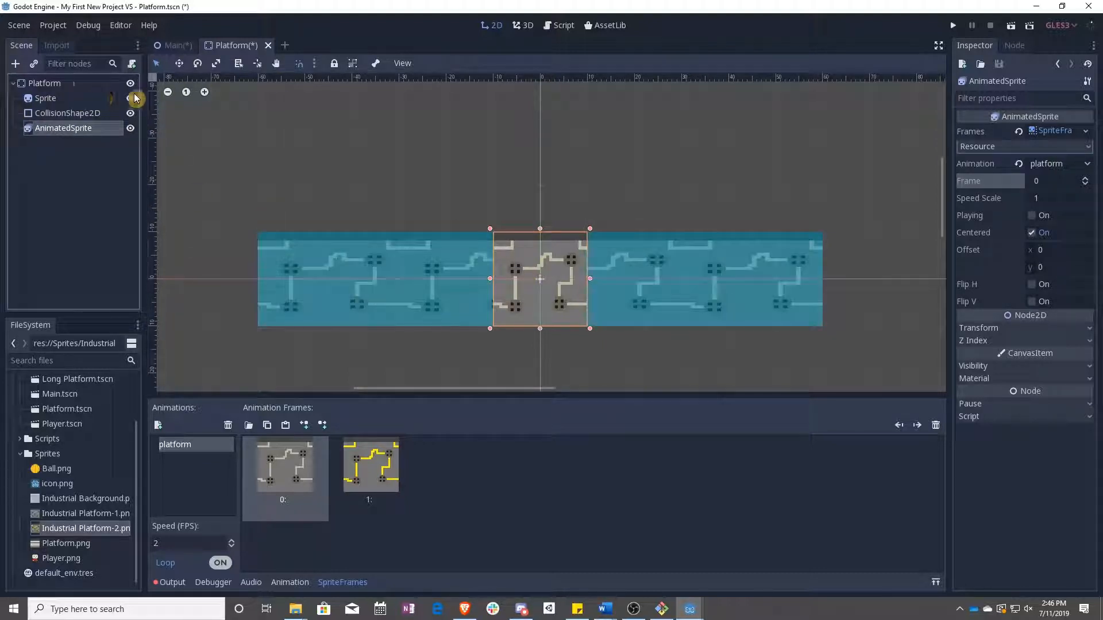
Duplicate the AnimatedSprite and slide the copy into place along the platform.
left_click(131, 98)
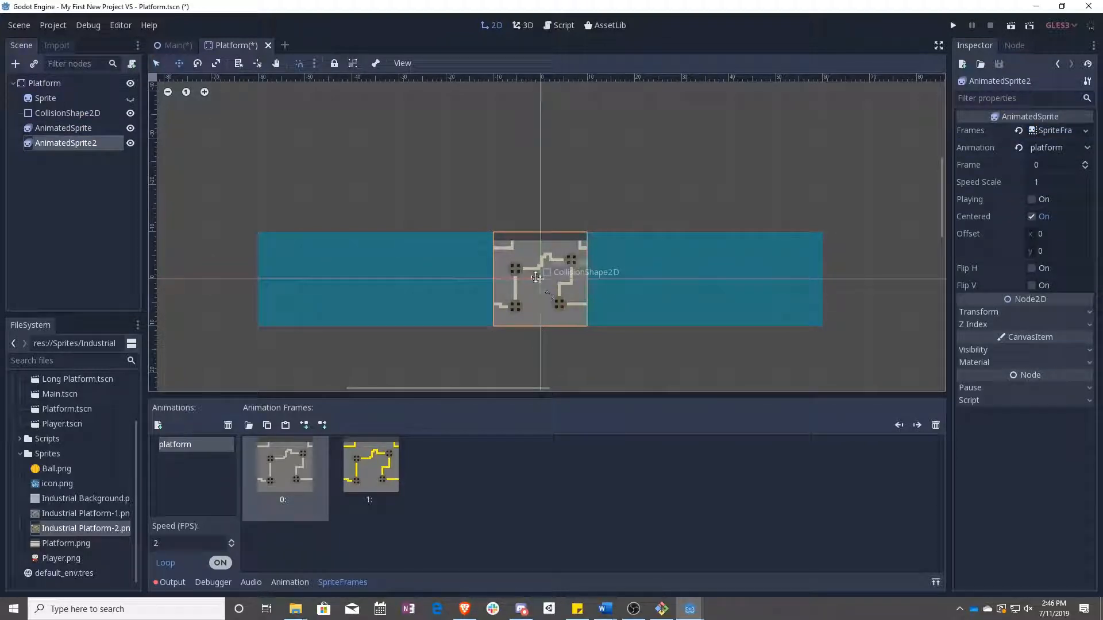
left_click_drag(537, 277, 660, 277)
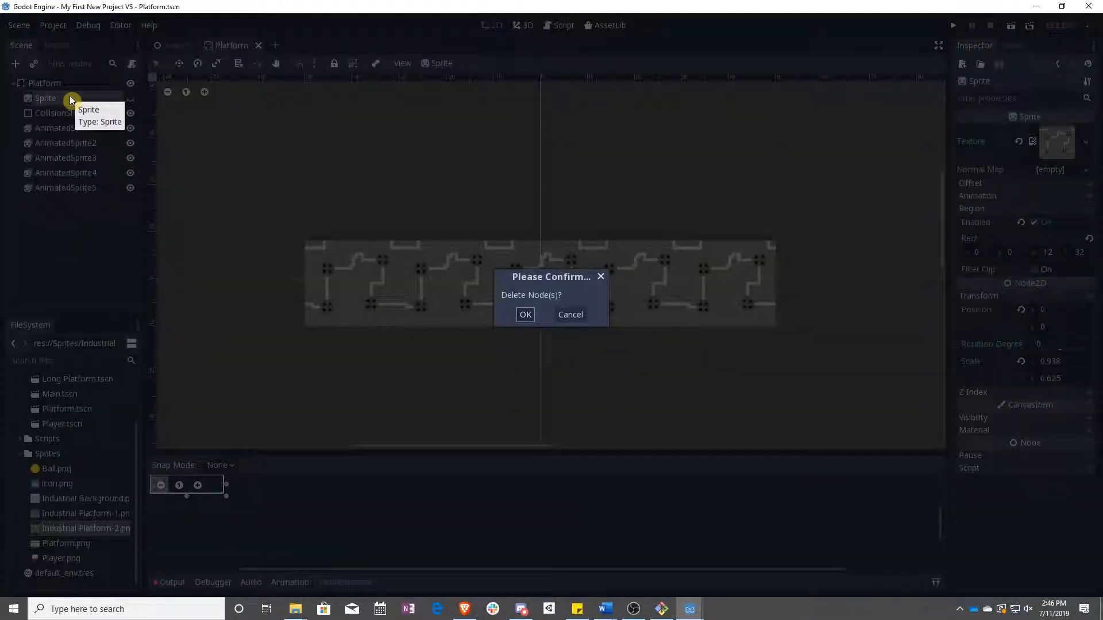
Delete the original Sprite node and add a sixth AnimatedSprite filling the left gap.
left_click(525, 313)
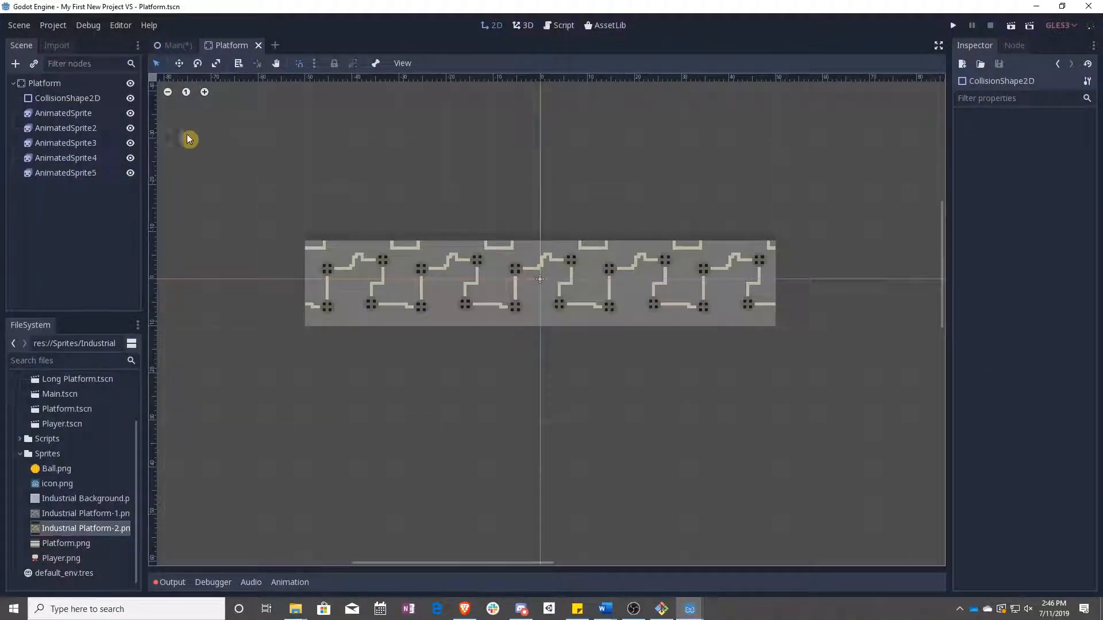
left_click(172, 45)
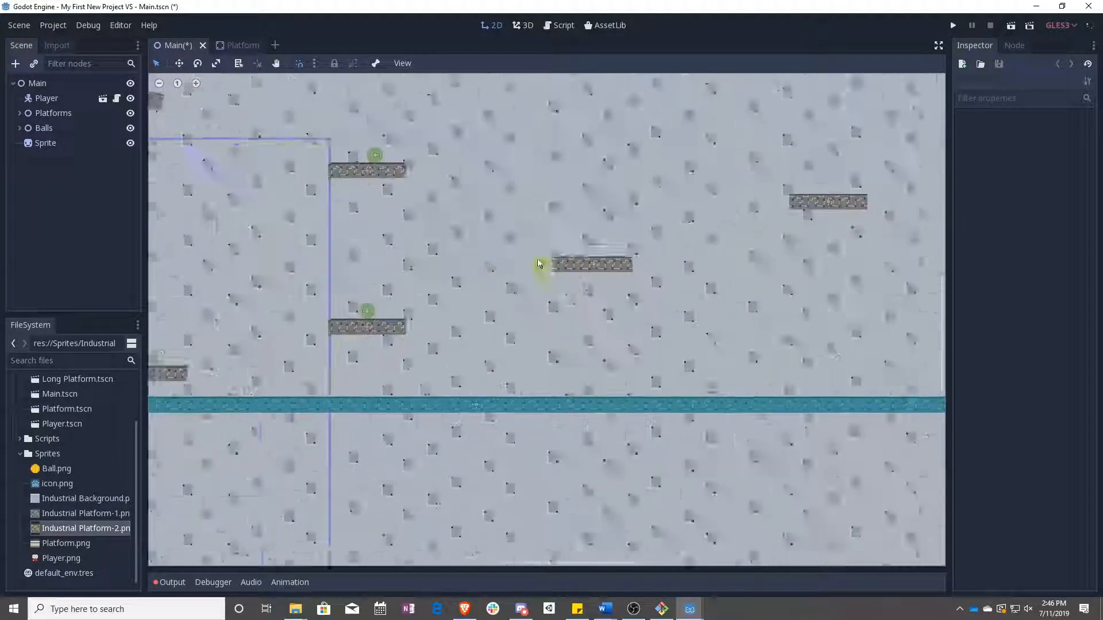
left_click(242, 46)
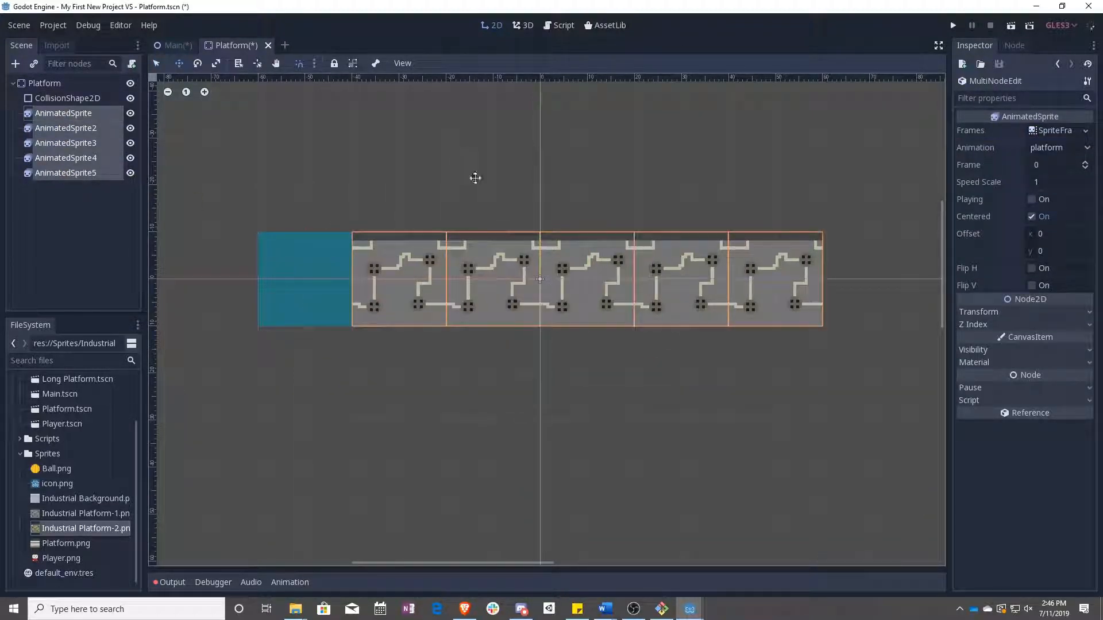
left_click(66, 172)
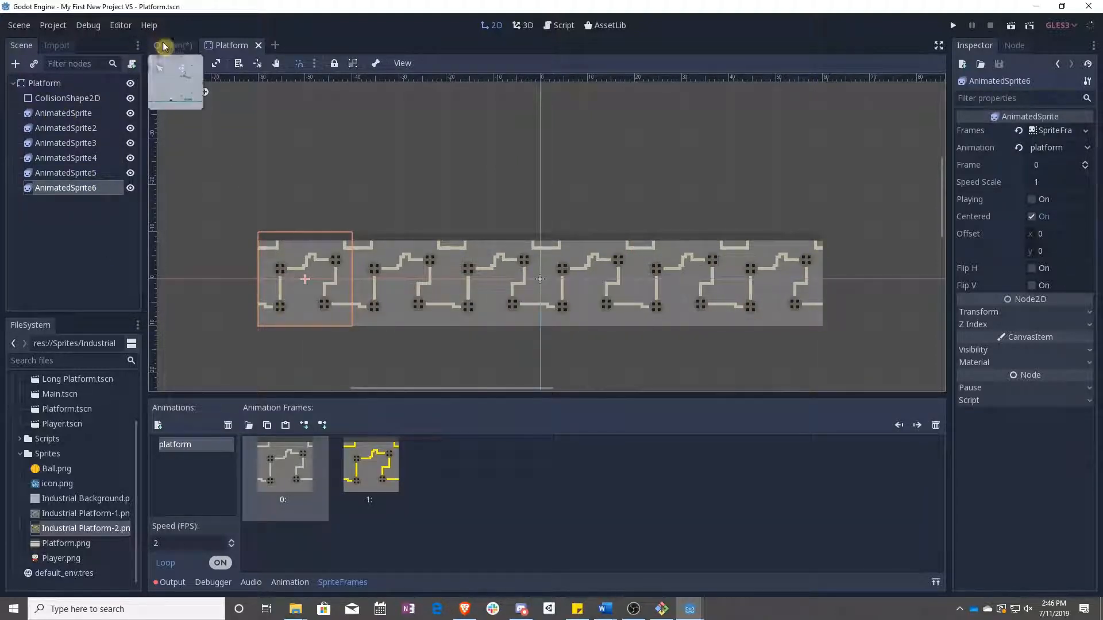
Run the game from the Main scene to test the flashing wires, then return to Platform.
left_click(172, 46)
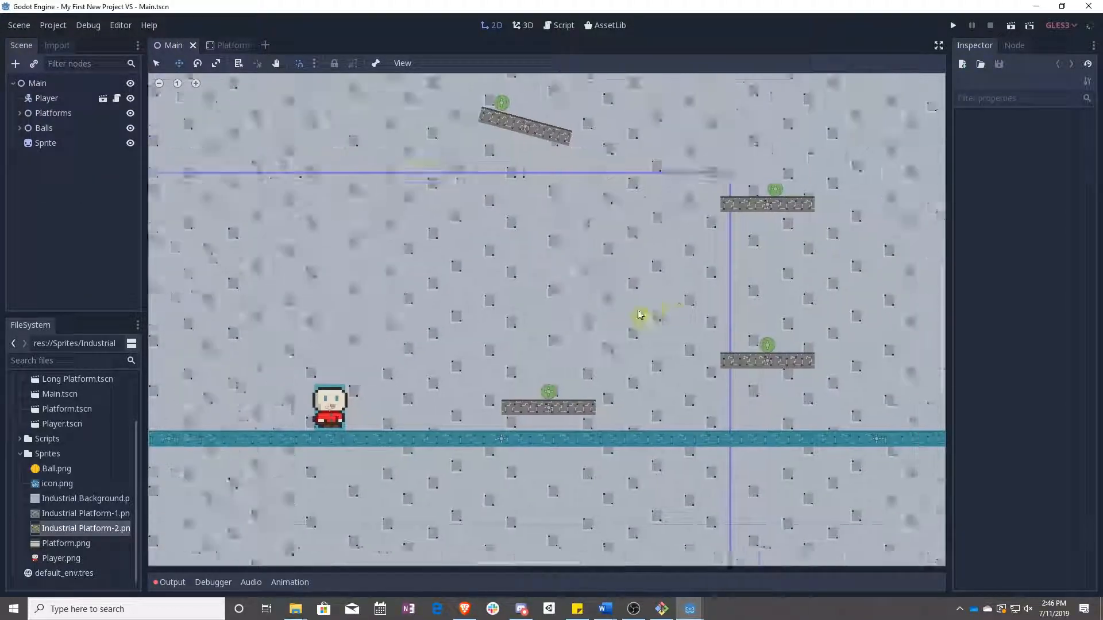
left_click(952, 25)
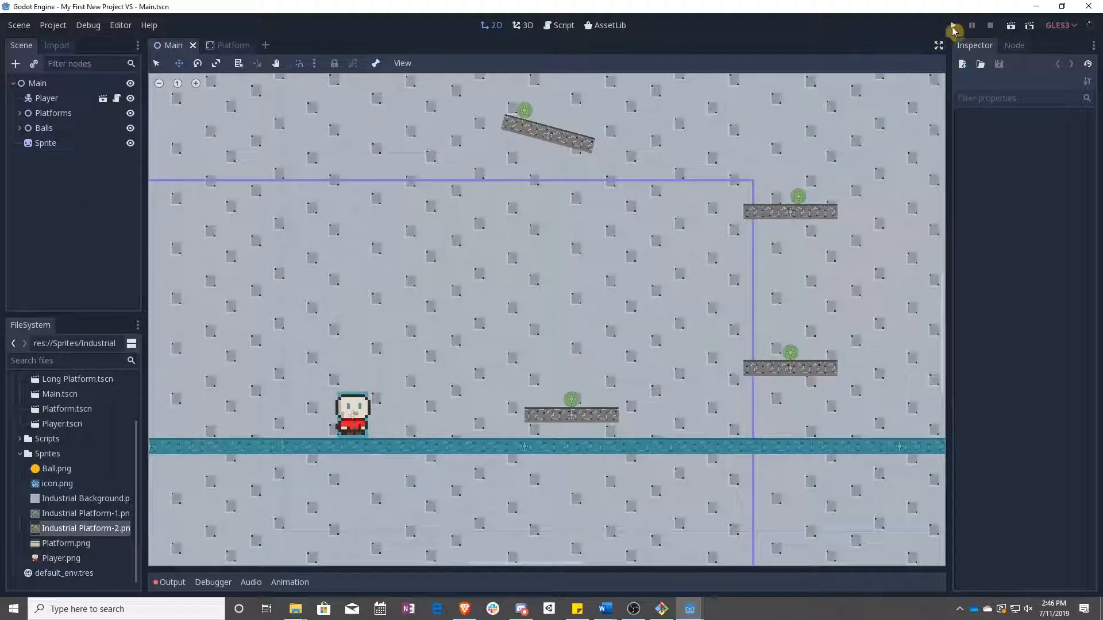
left_click(953, 25)
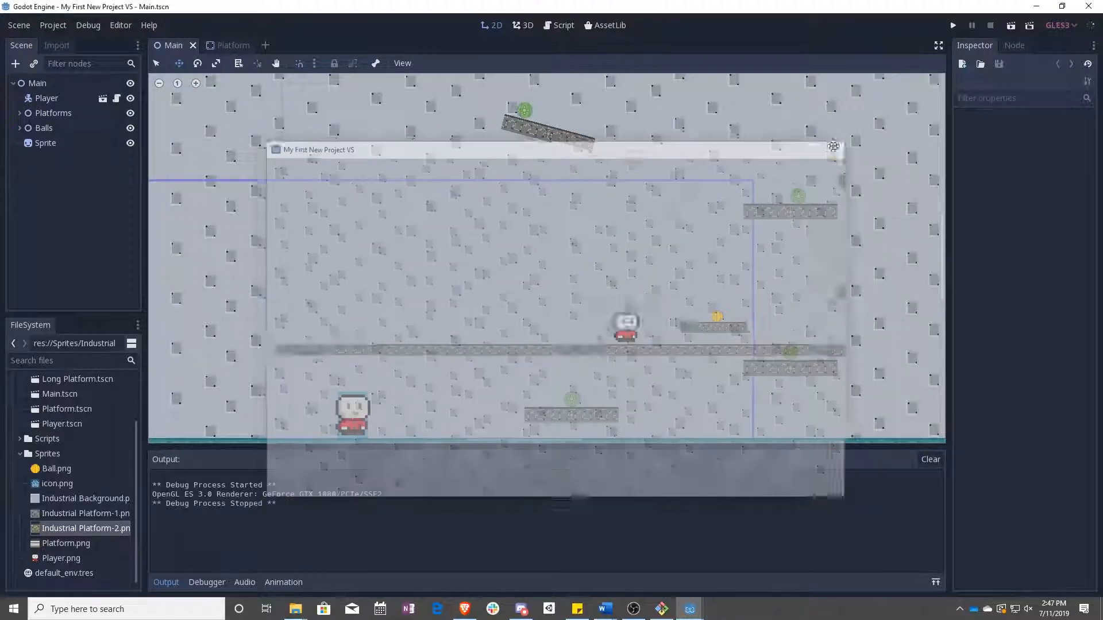
left_click(228, 45)
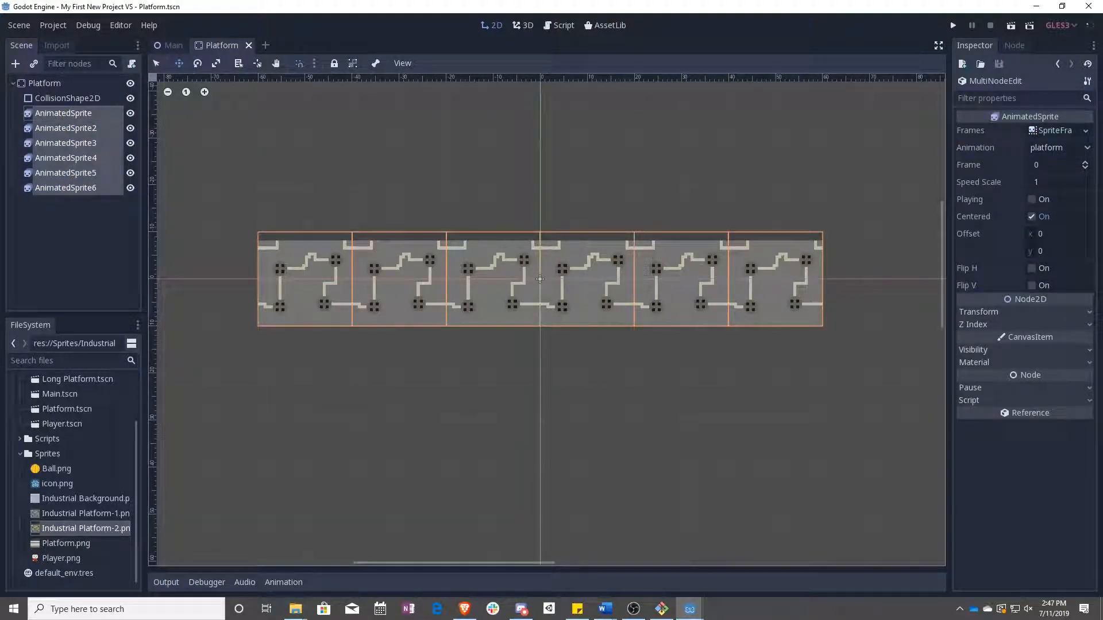
Set all six AnimatedSprites to frame 0 with Playing on, then run the scene to check.
left_click(1055, 165)
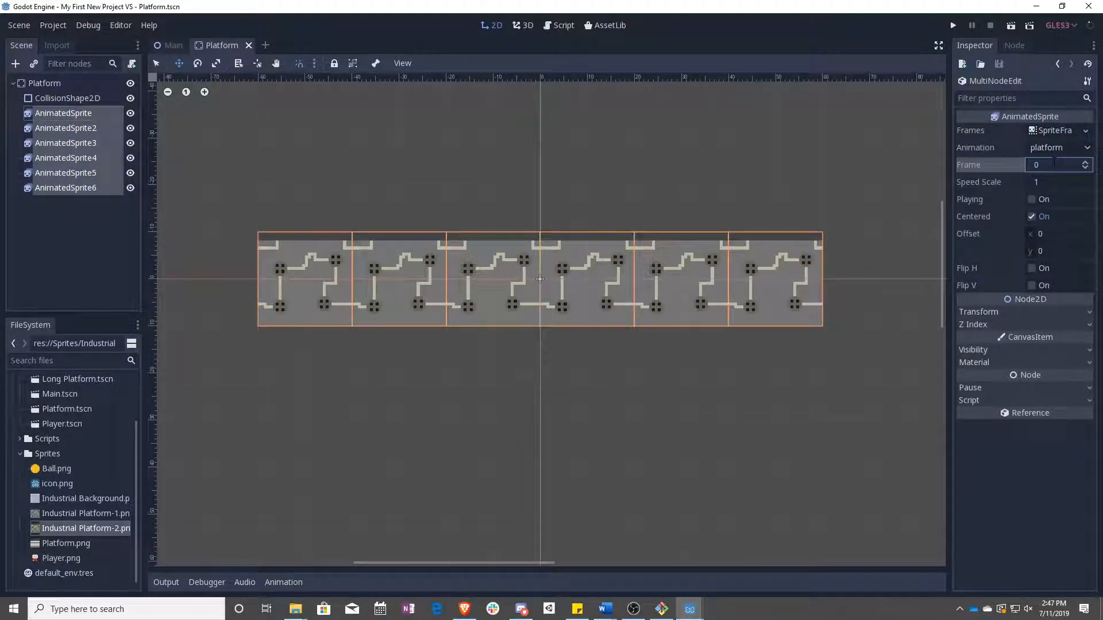
left_click(1031, 200)
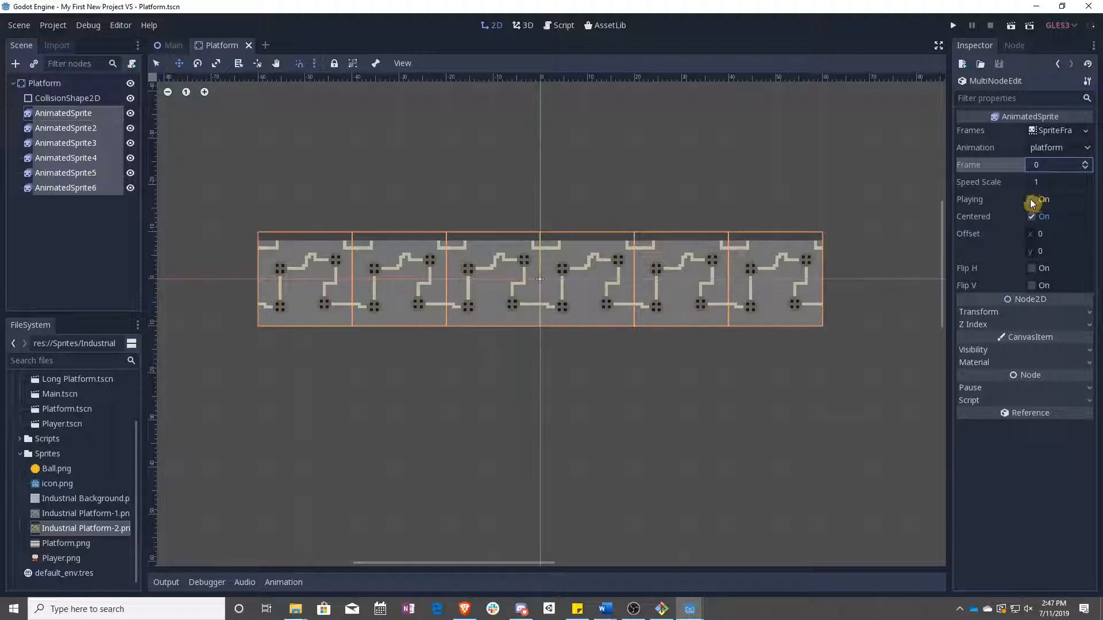
left_click(1031, 200)
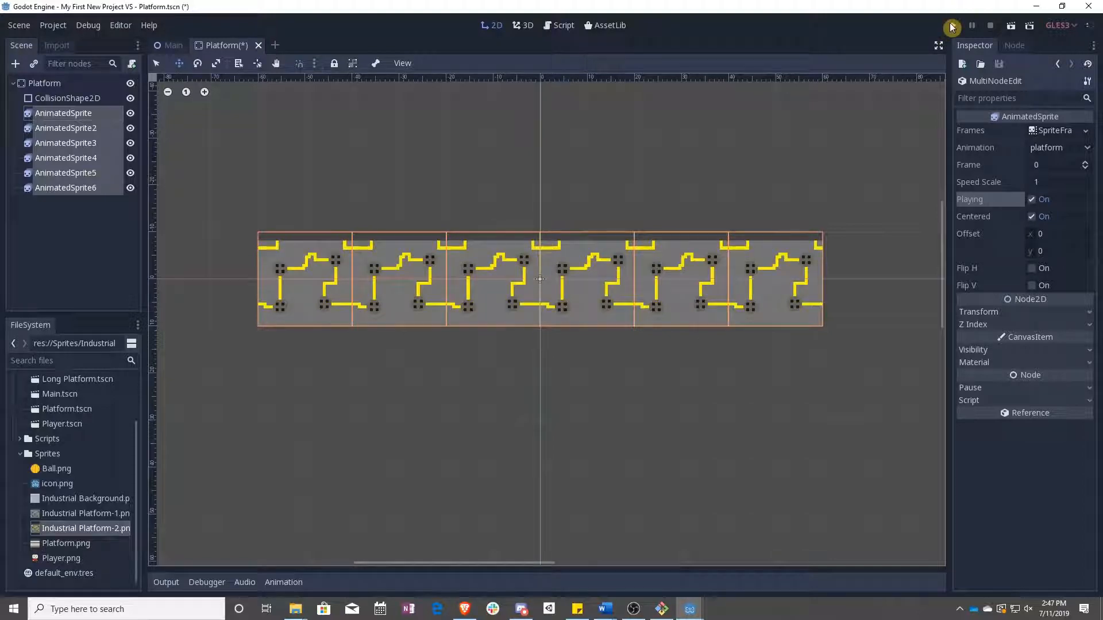
left_click(952, 25)
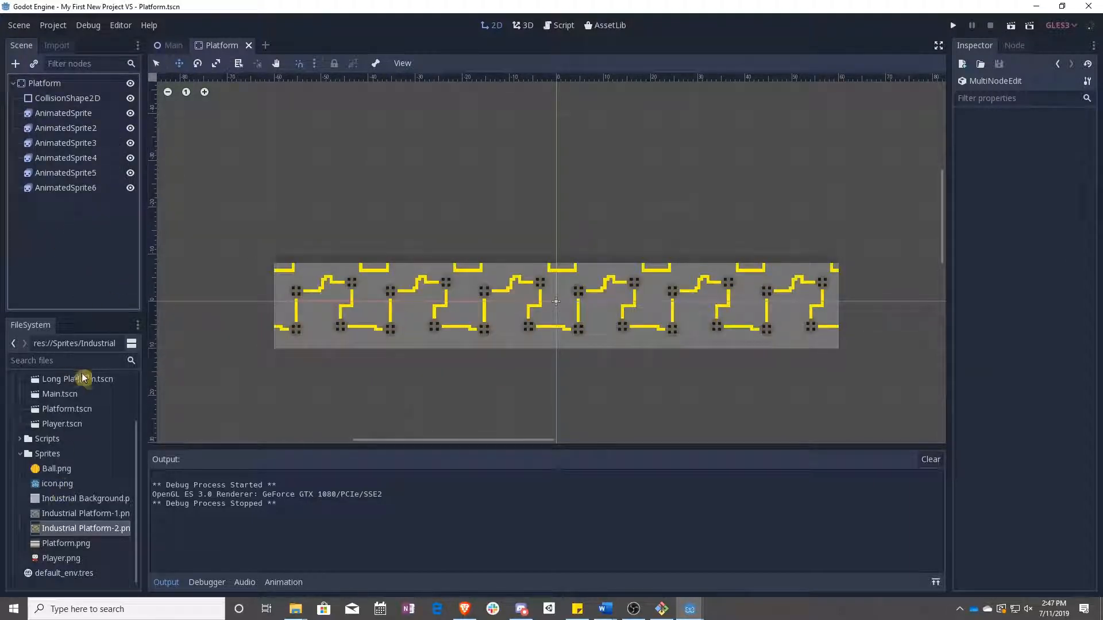
Add an AnimatedSprite node to Long Platform.tscn, backing out of loading an existing frames file.
double_click(71, 379)
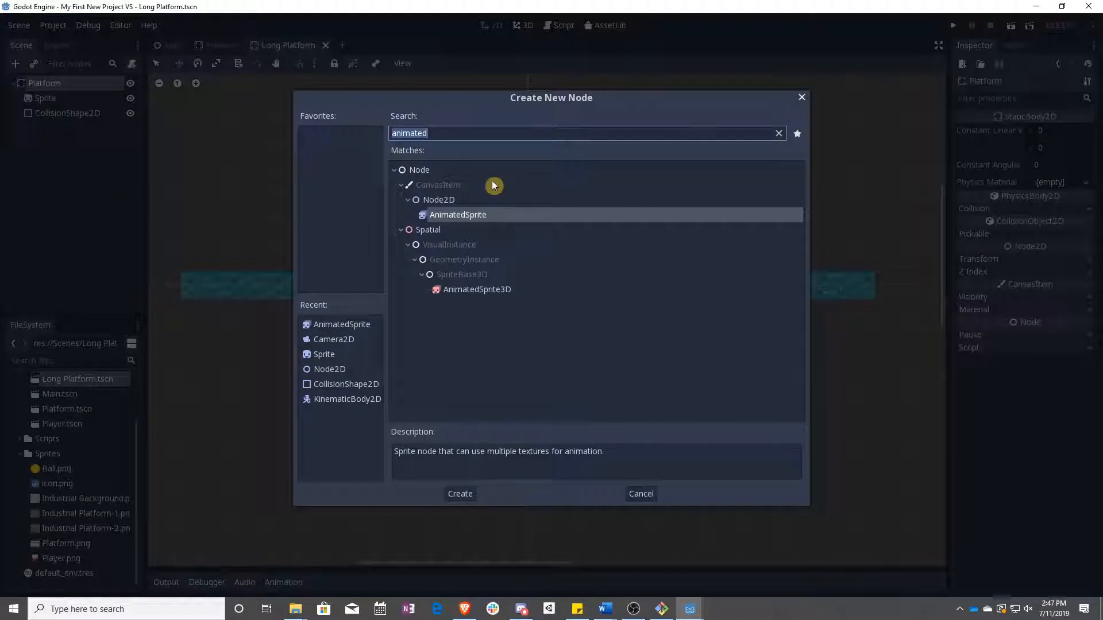
left_click(459, 494)
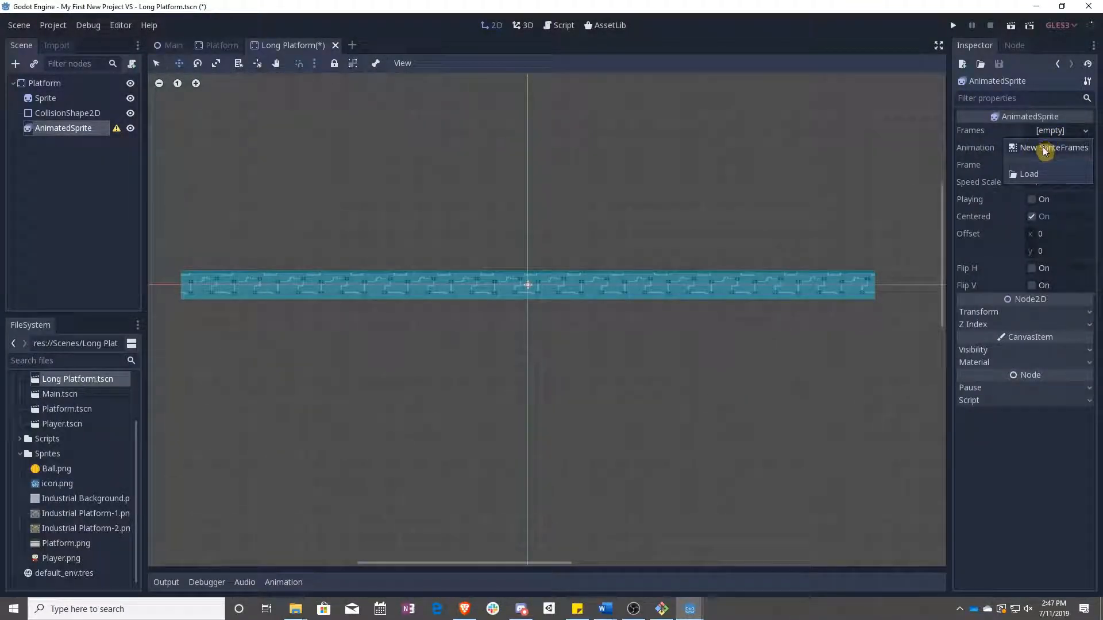
left_click(1027, 173)
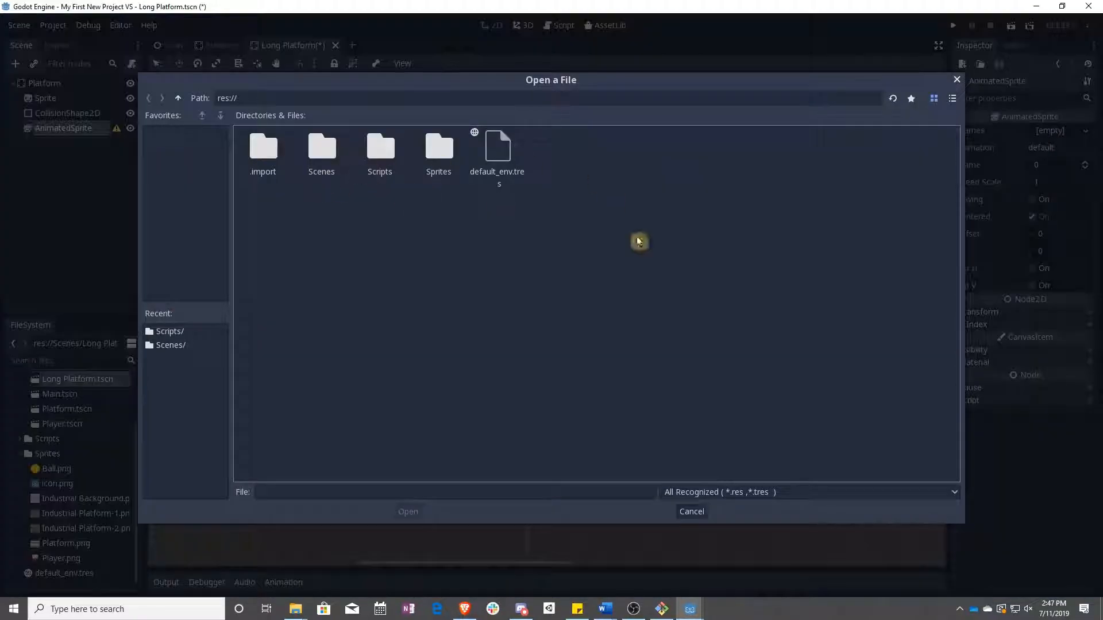
mouse_move(627, 518)
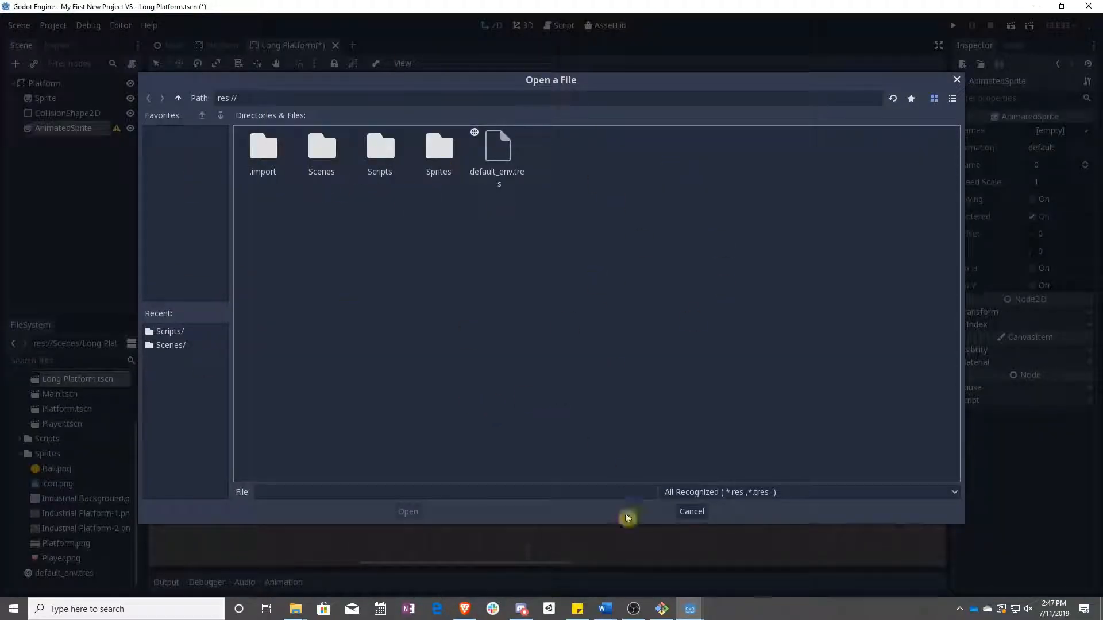
left_click(691, 512)
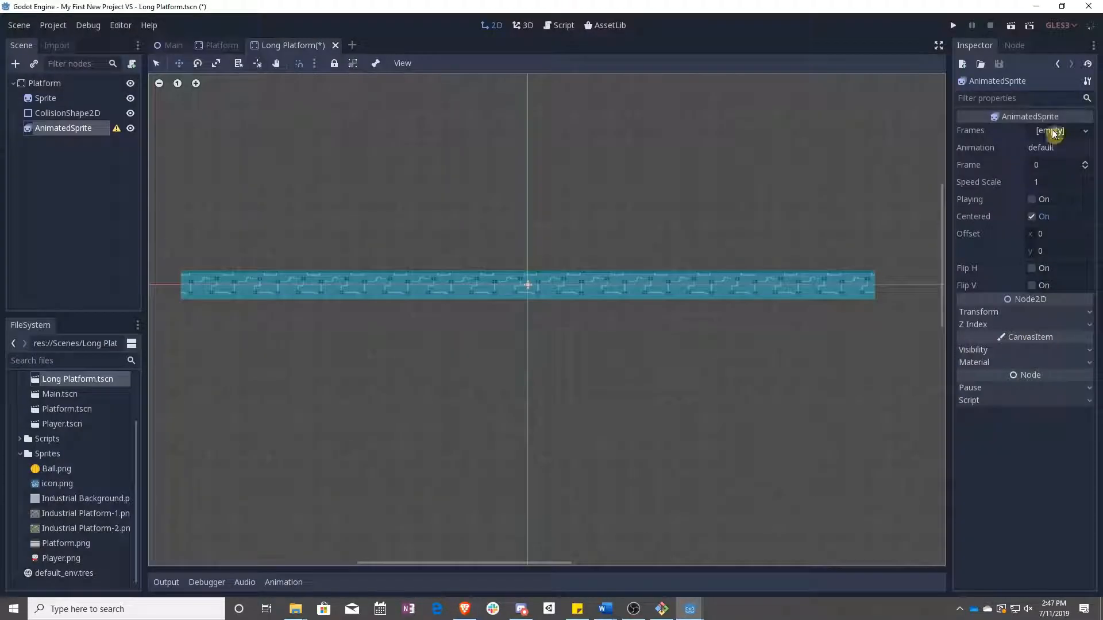
left_click(1084, 131)
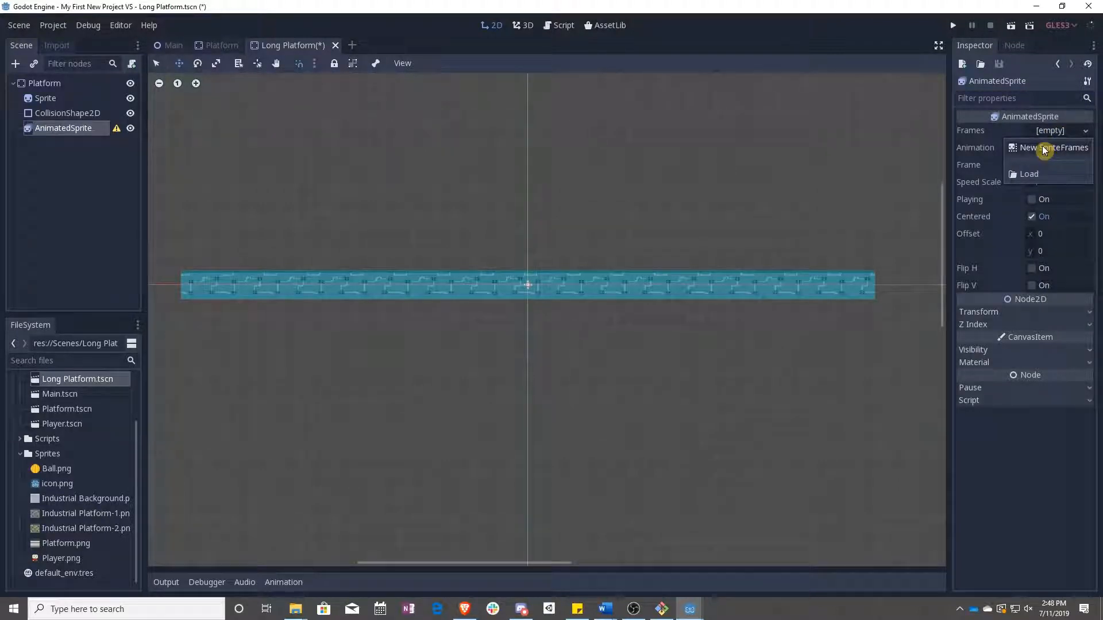
Create new SpriteFrames with Industrial Platform-1 and -2 at 2 FPS and toggle Playing.
left_click(1055, 147)
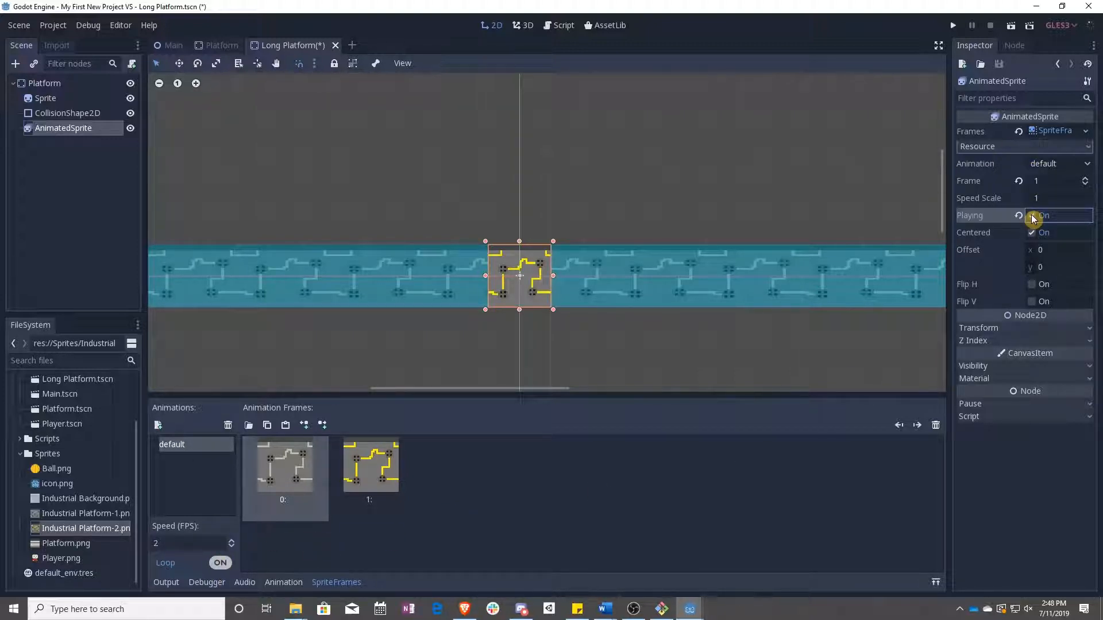
left_click(1036, 216)
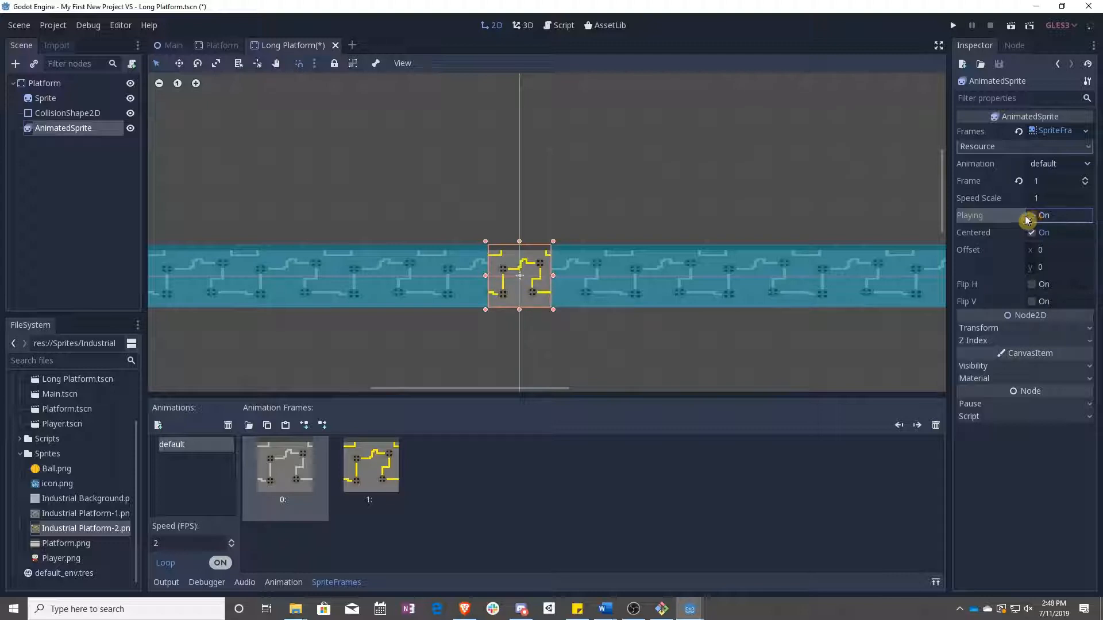
Duplicate the AnimatedSprite with Ctrl+D and tile the copies end to end along the platform.
left_click(1032, 216)
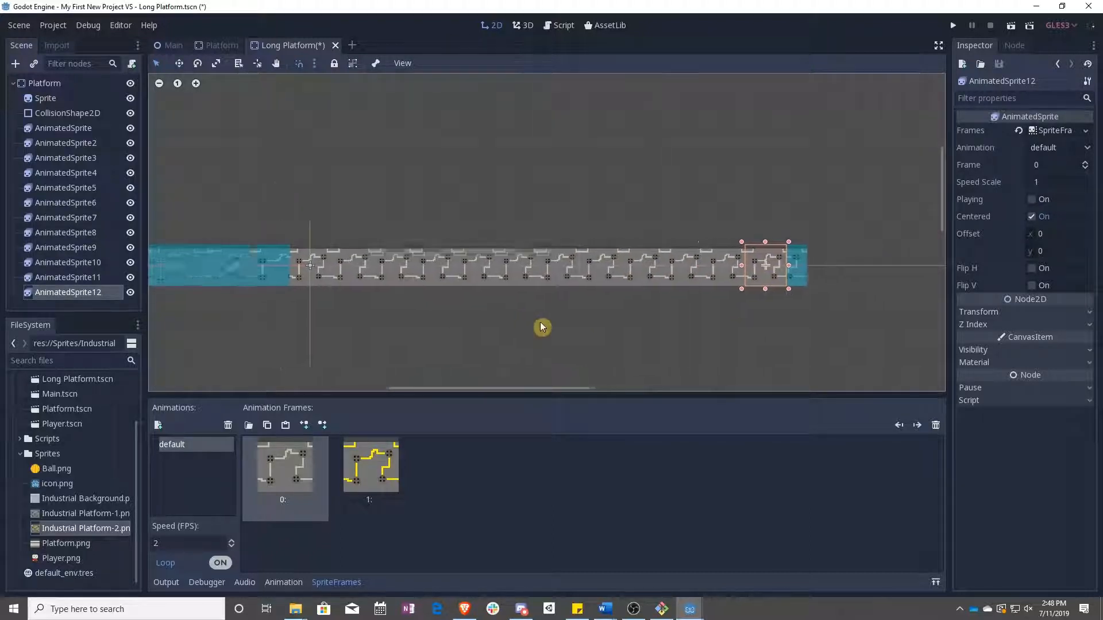
left_click(64, 127)
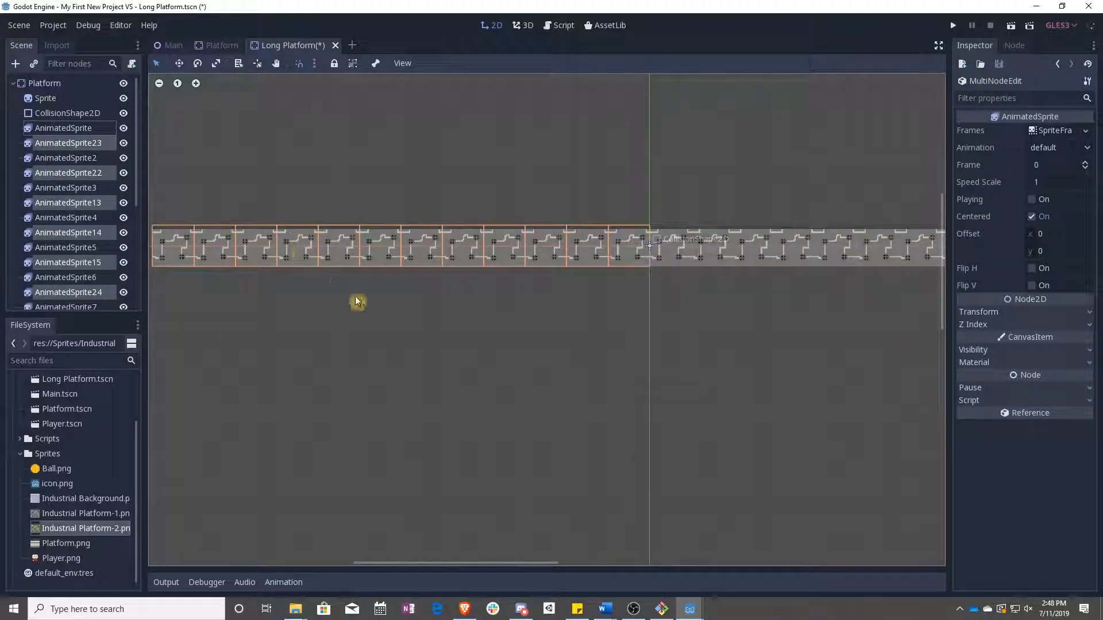
left_click(46, 99)
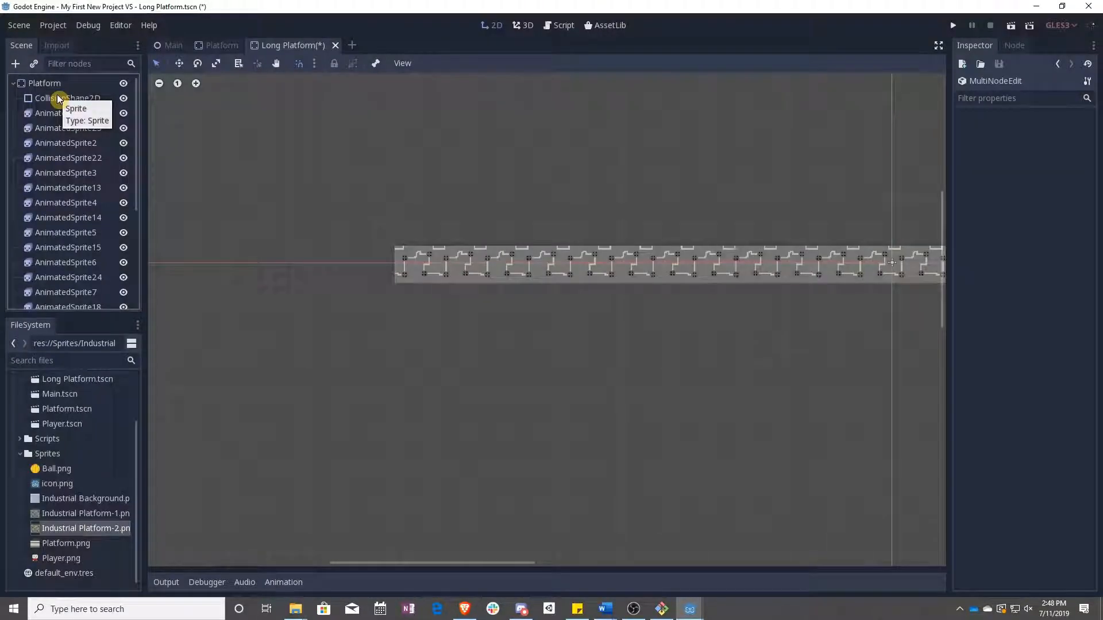
Select all the sprites, enable Playing, and check the Main scene before returning.
left_click(60, 98)
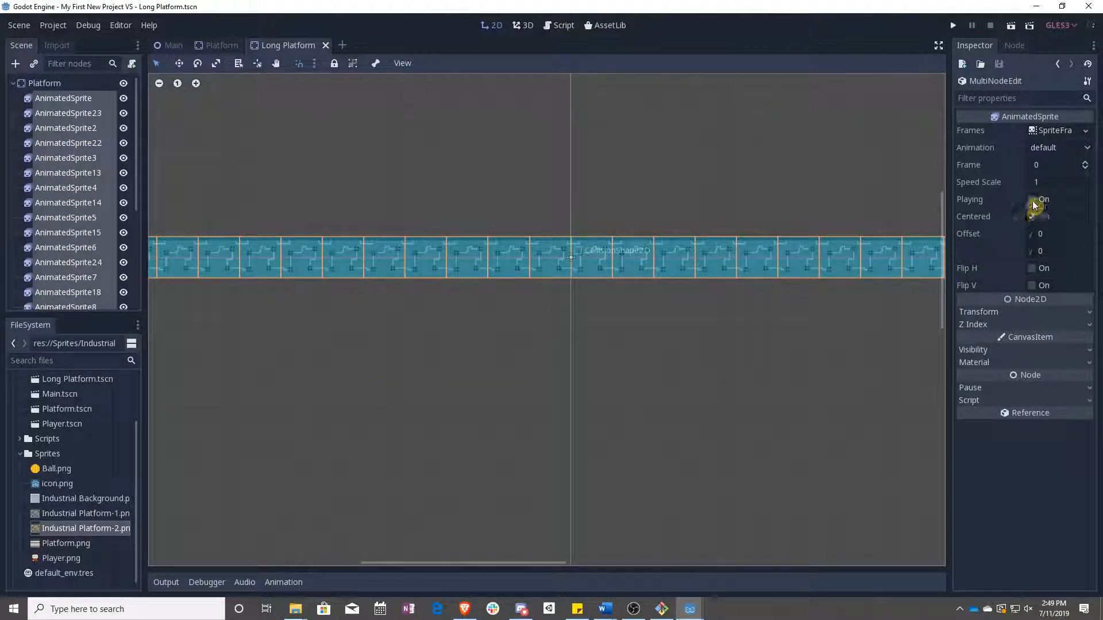
left_click(1031, 200)
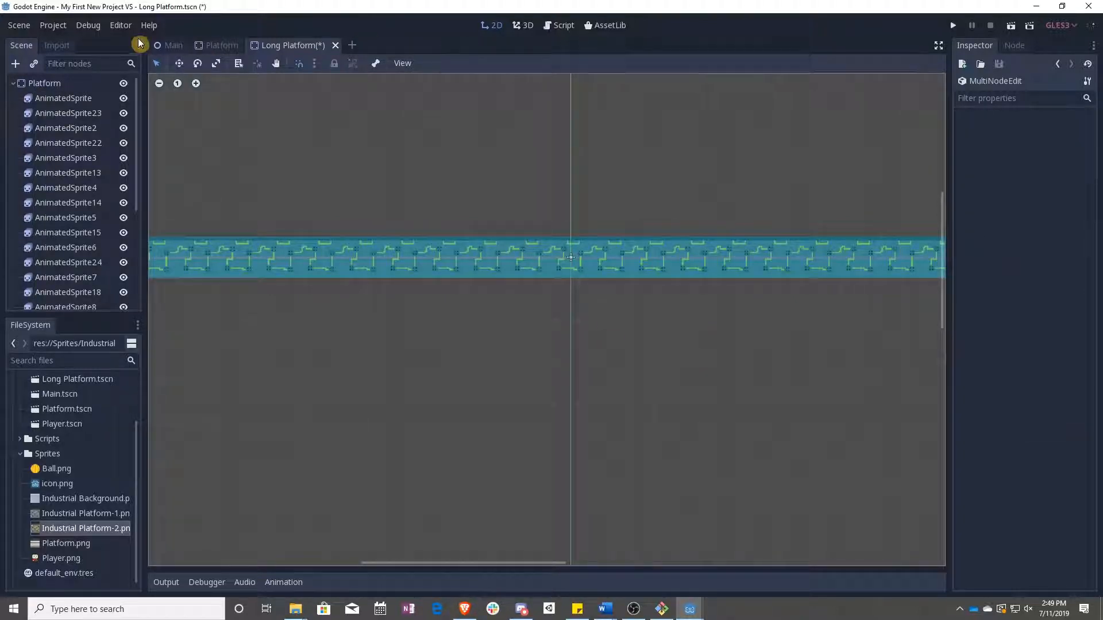
left_click(172, 44)
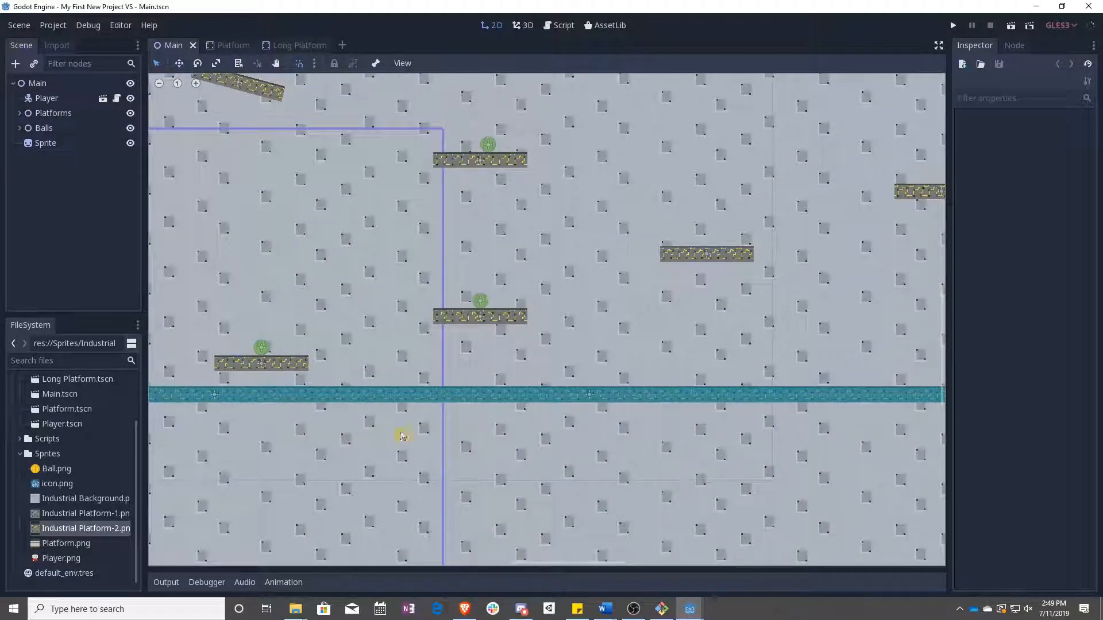
left_click(293, 46)
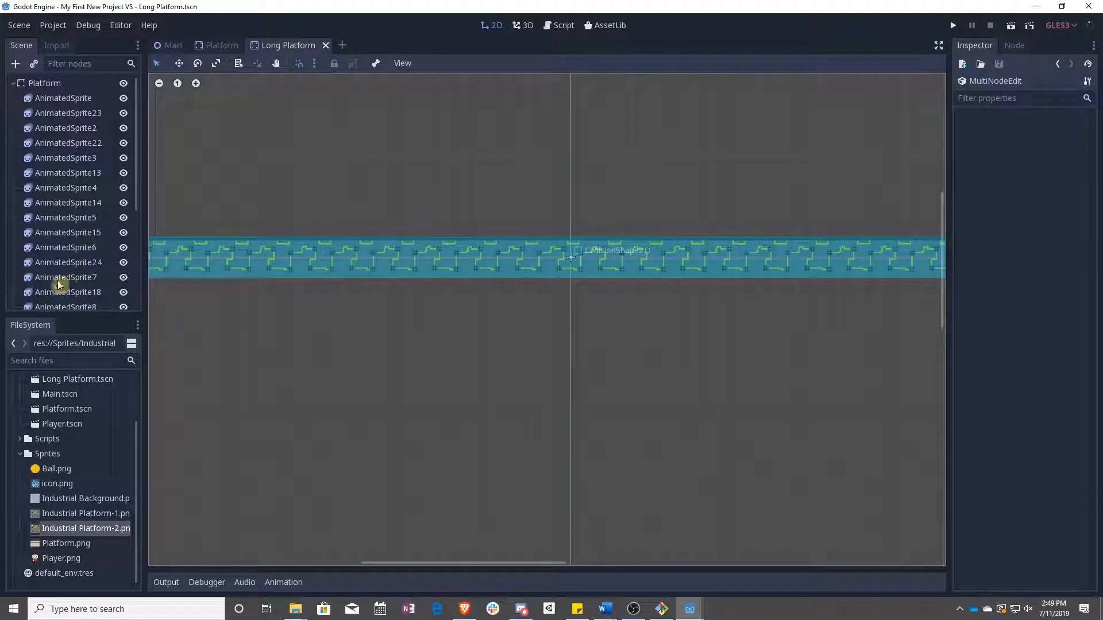
Reset every sprite to frame 0 with Playing on, save, and run the game from the Main scene.
left_click(66, 280)
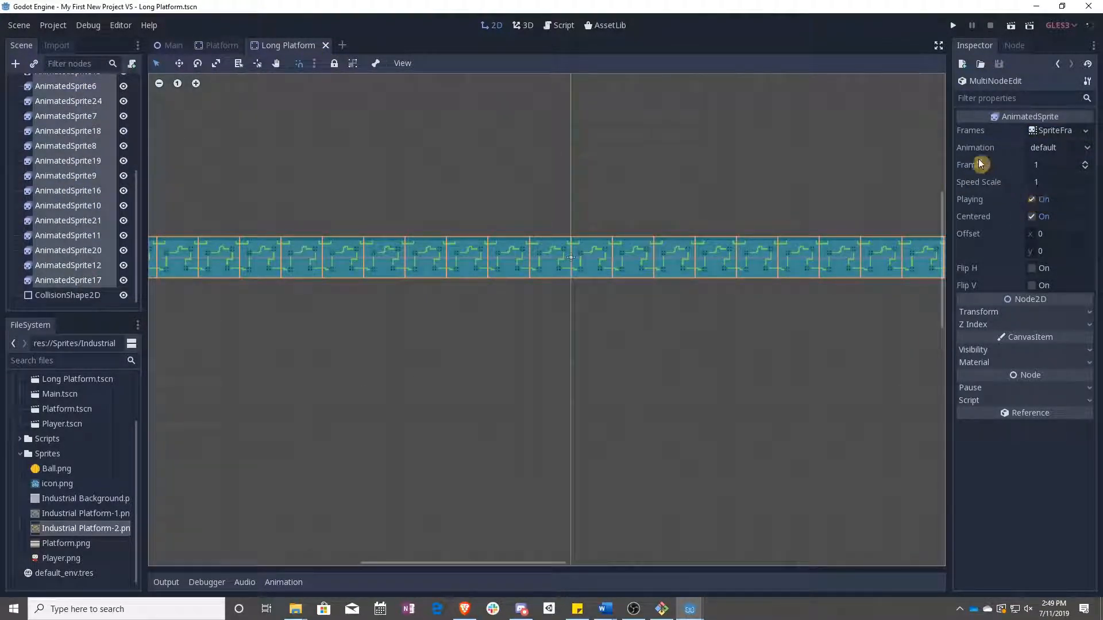
left_click(1032, 200)
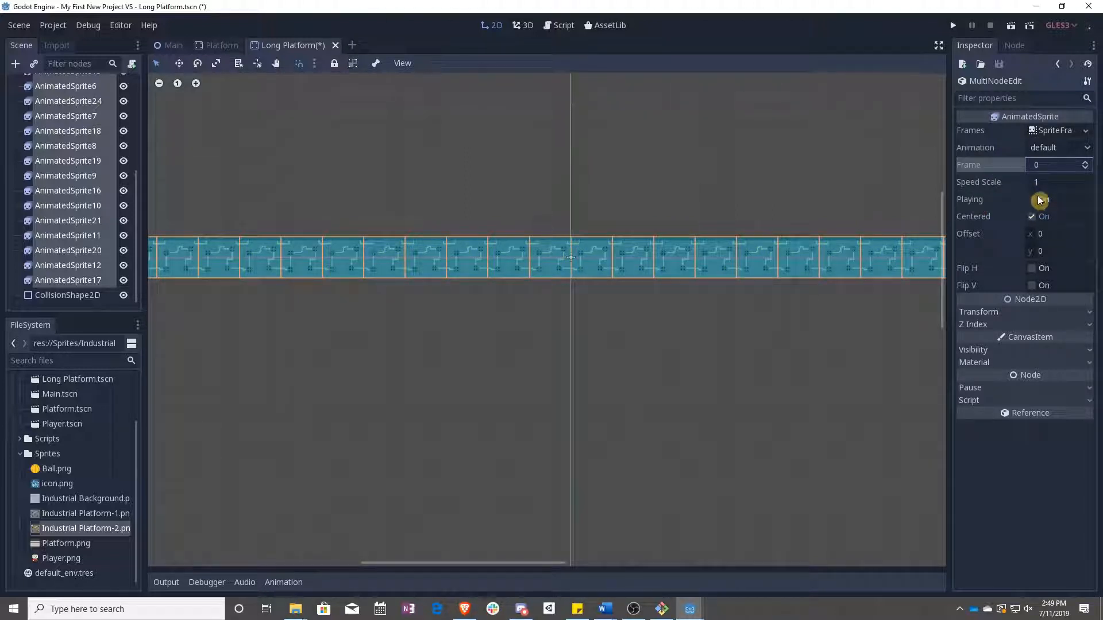
left_click(1031, 200)
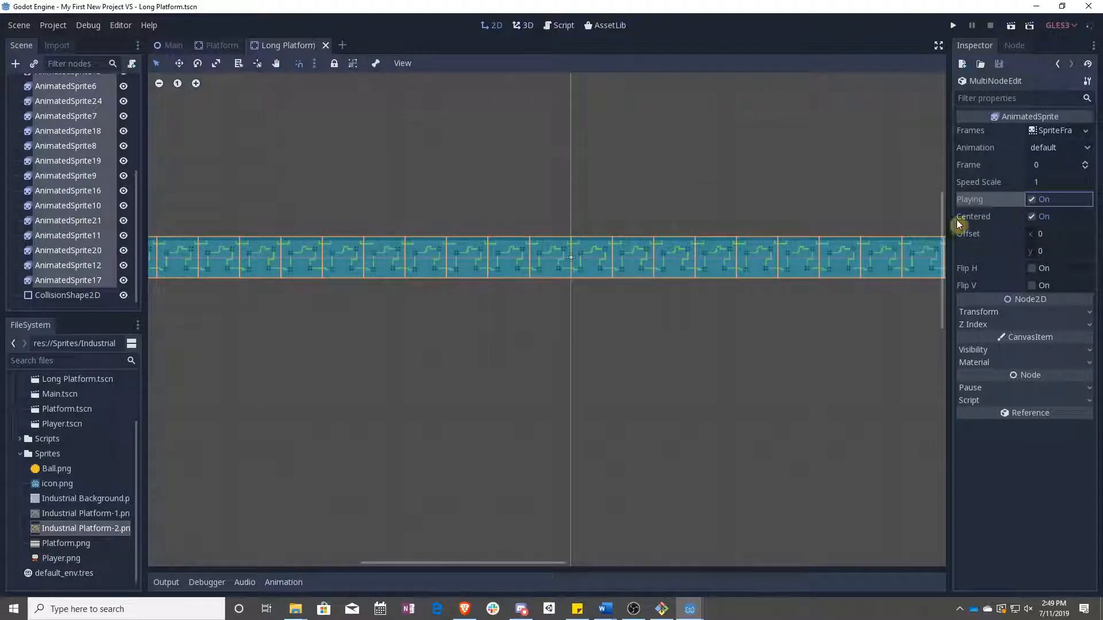
left_click(168, 46)
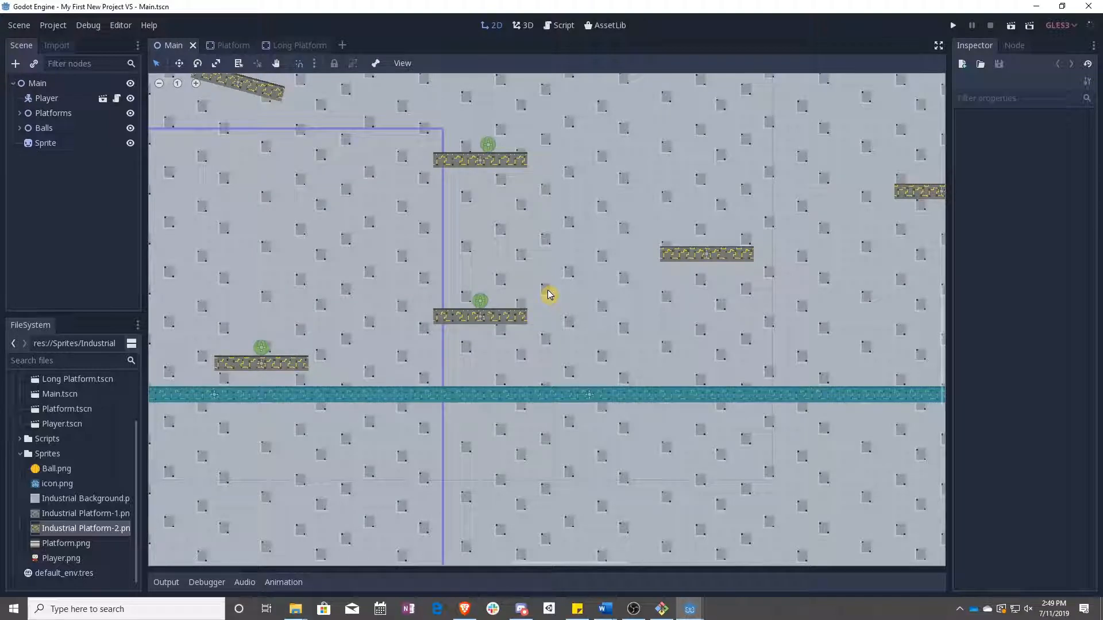
left_click(952, 25)
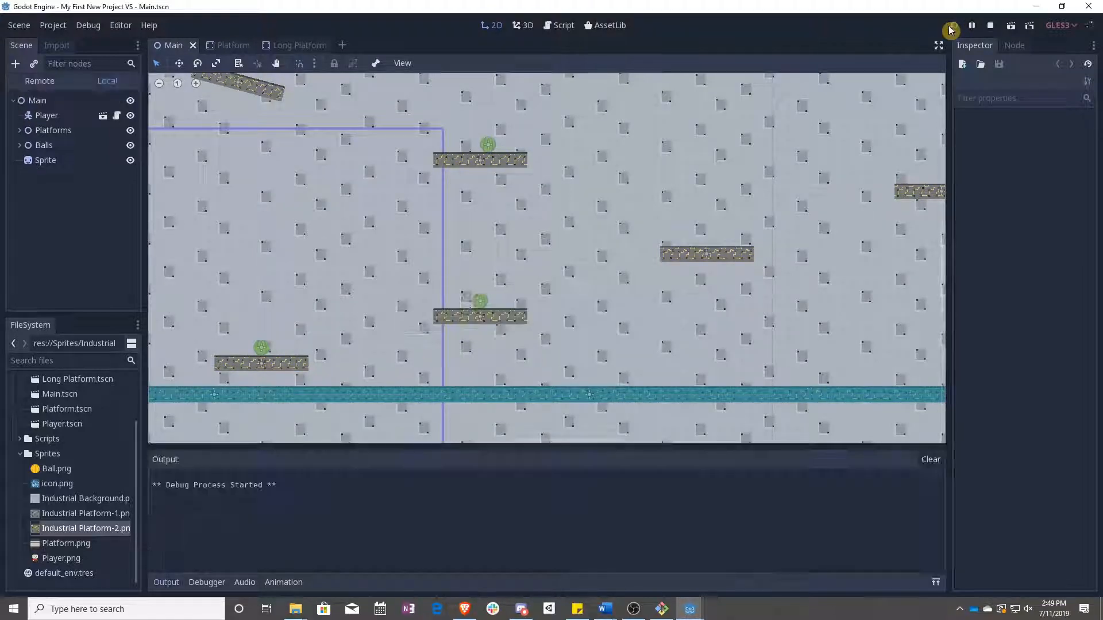
left_click(951, 25)
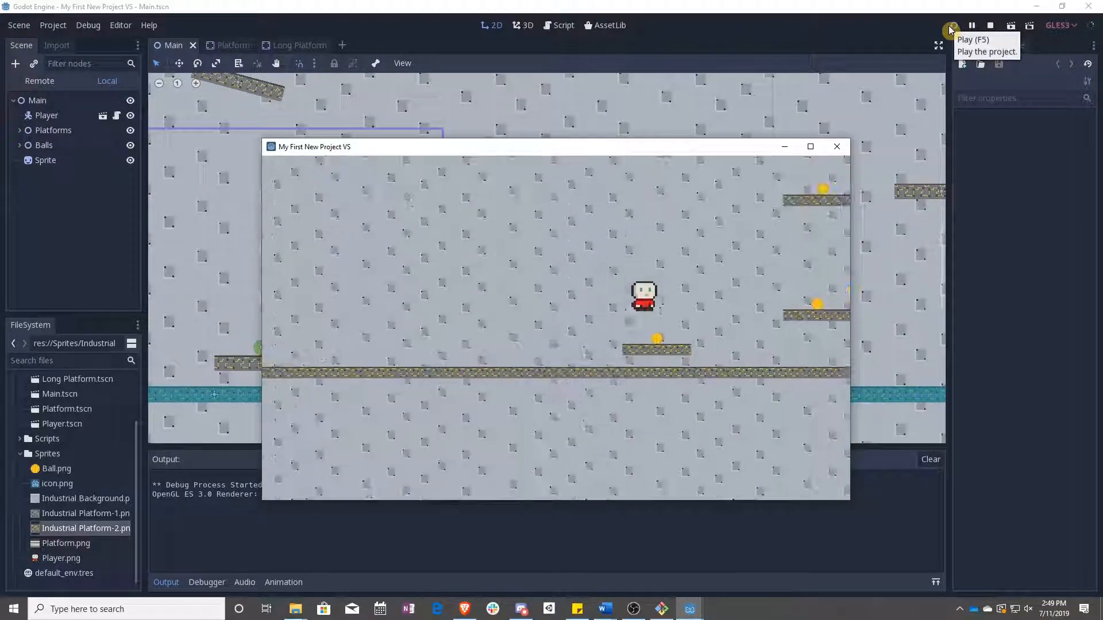